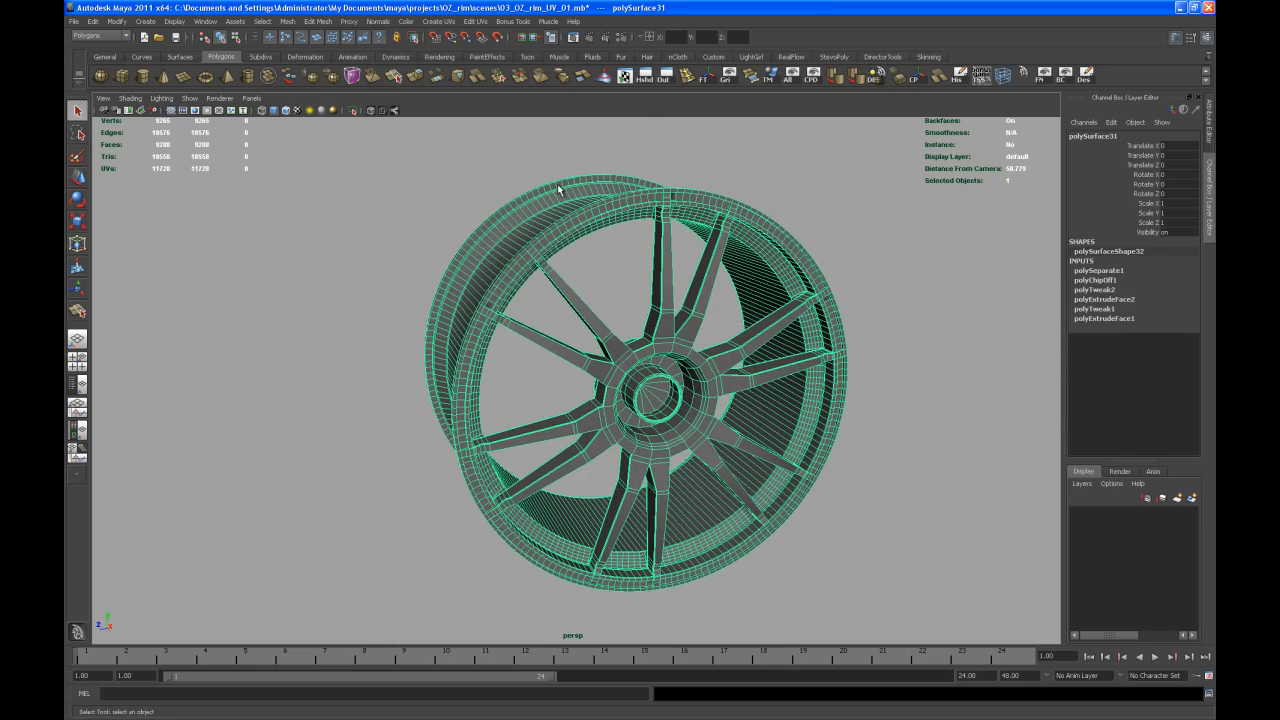
Step: Apply Automatic Mapping to the wheel and open the UV Texture Editor to view its shells
left_click(439, 21)
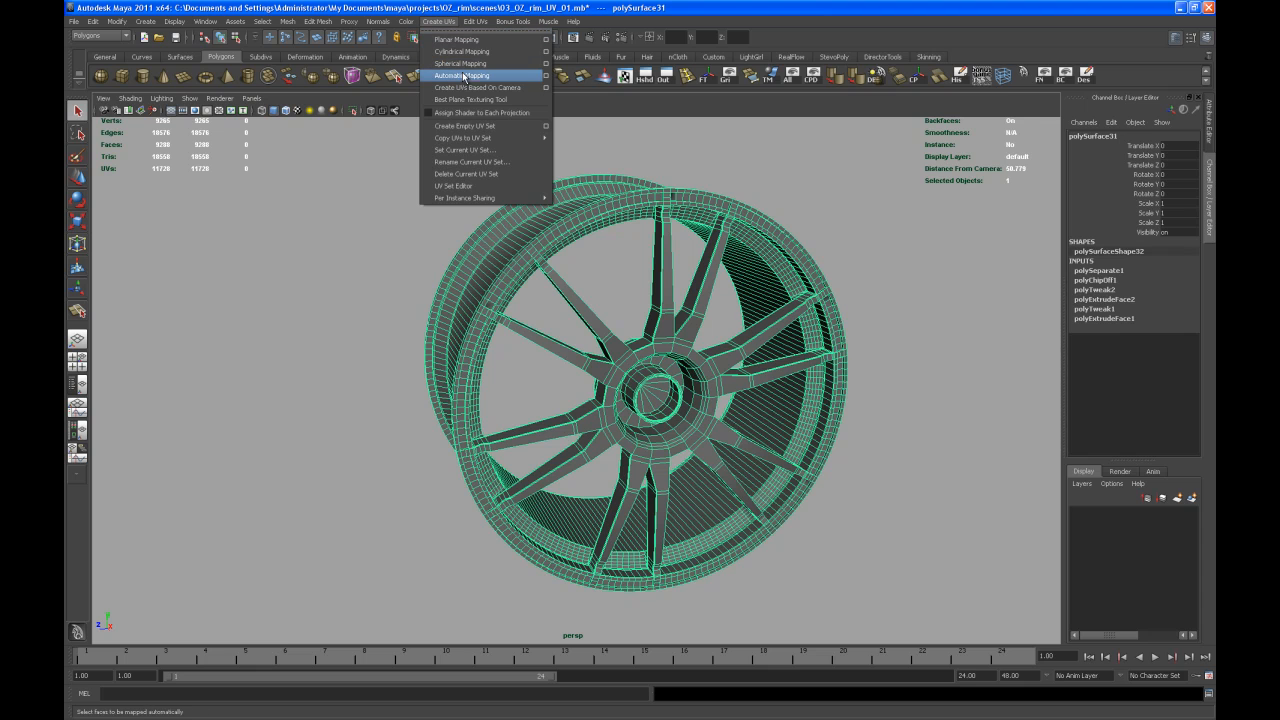
left_click(461, 75)
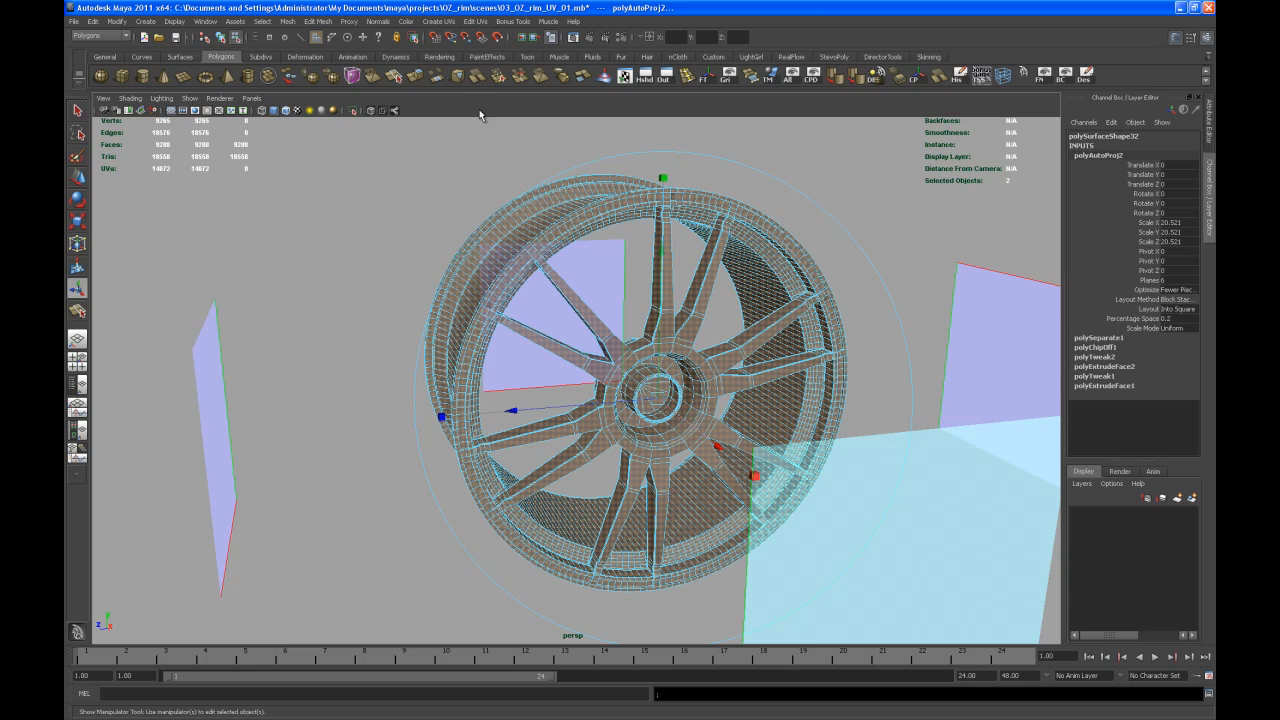
left_click(476, 21)
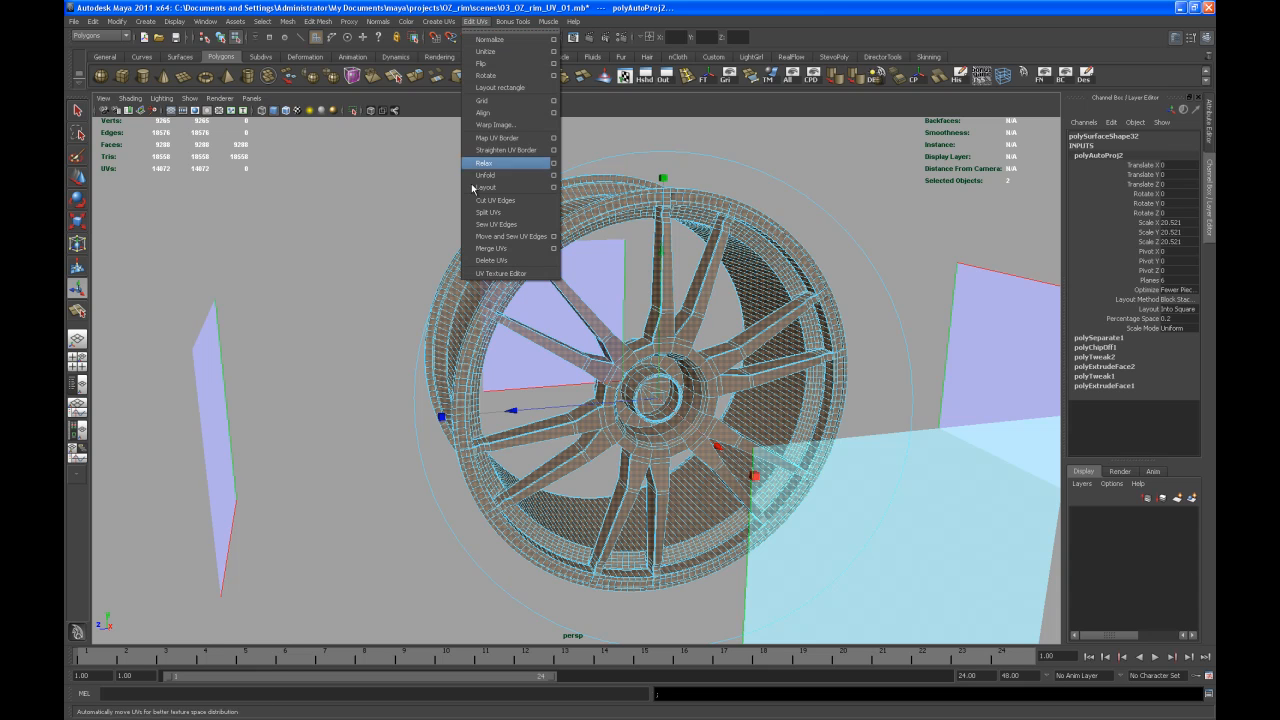
left_click(502, 273)
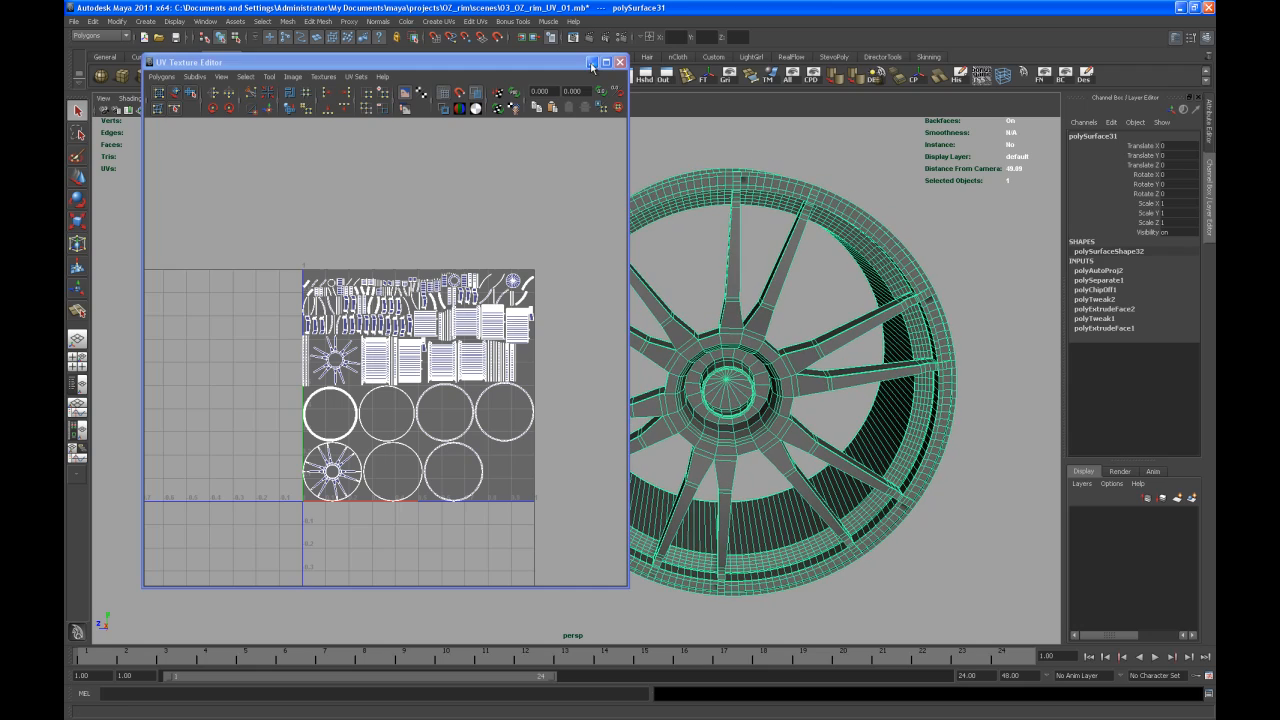
Step: Work in the UV Texture Editor to place the outer rim ring's shells above the 0–1 square
left_click(619, 62)
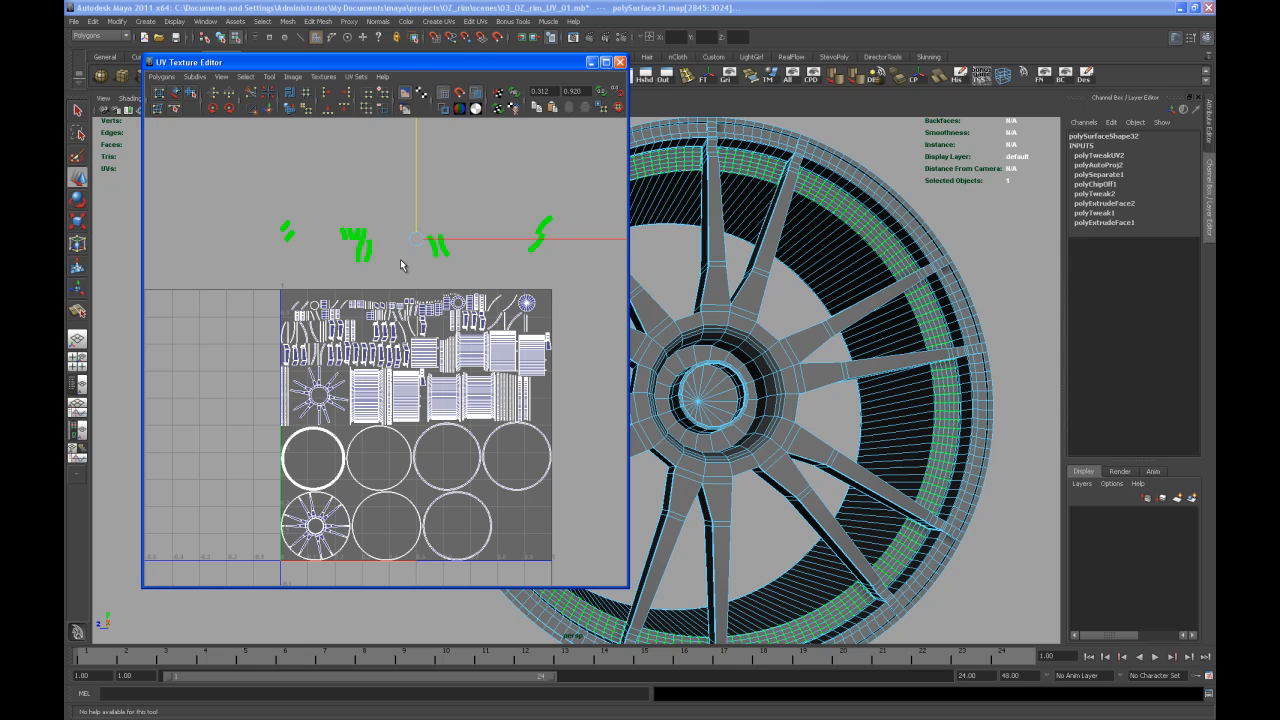
Step: Convert the selected rim shells to faces and minimize the UV Texture Editor
right_click(371, 247)
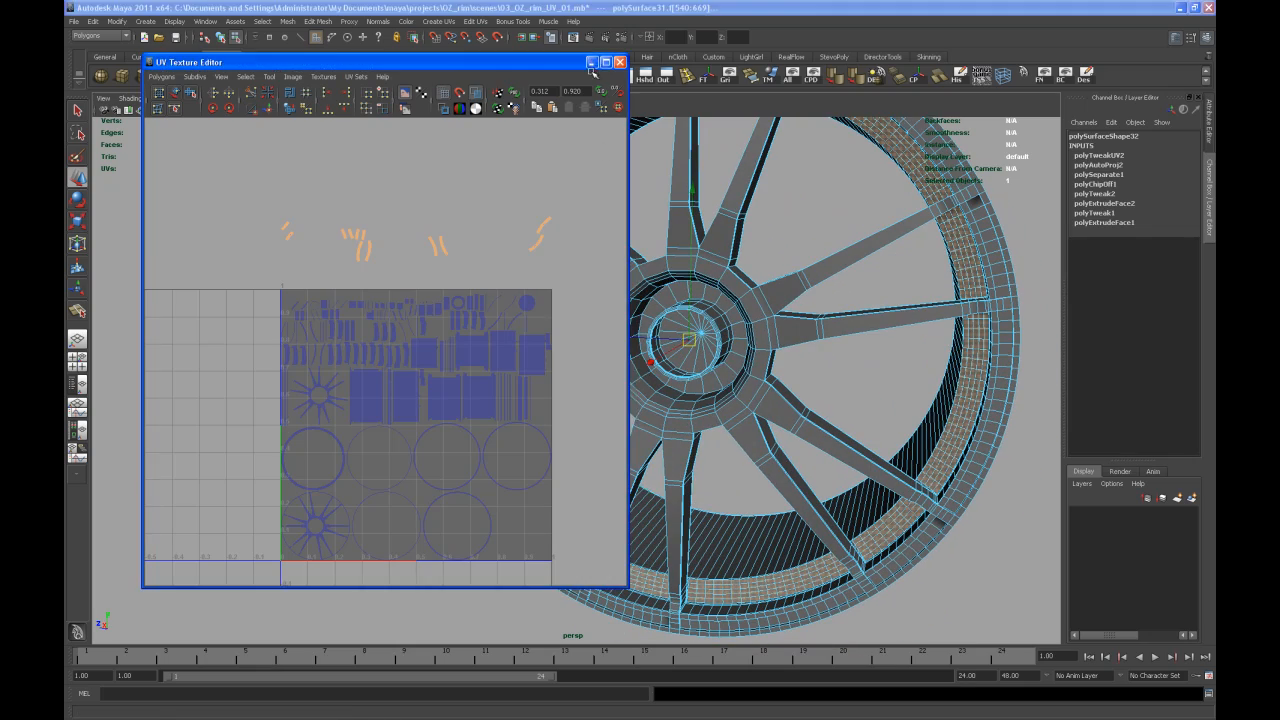
left_click(591, 62)
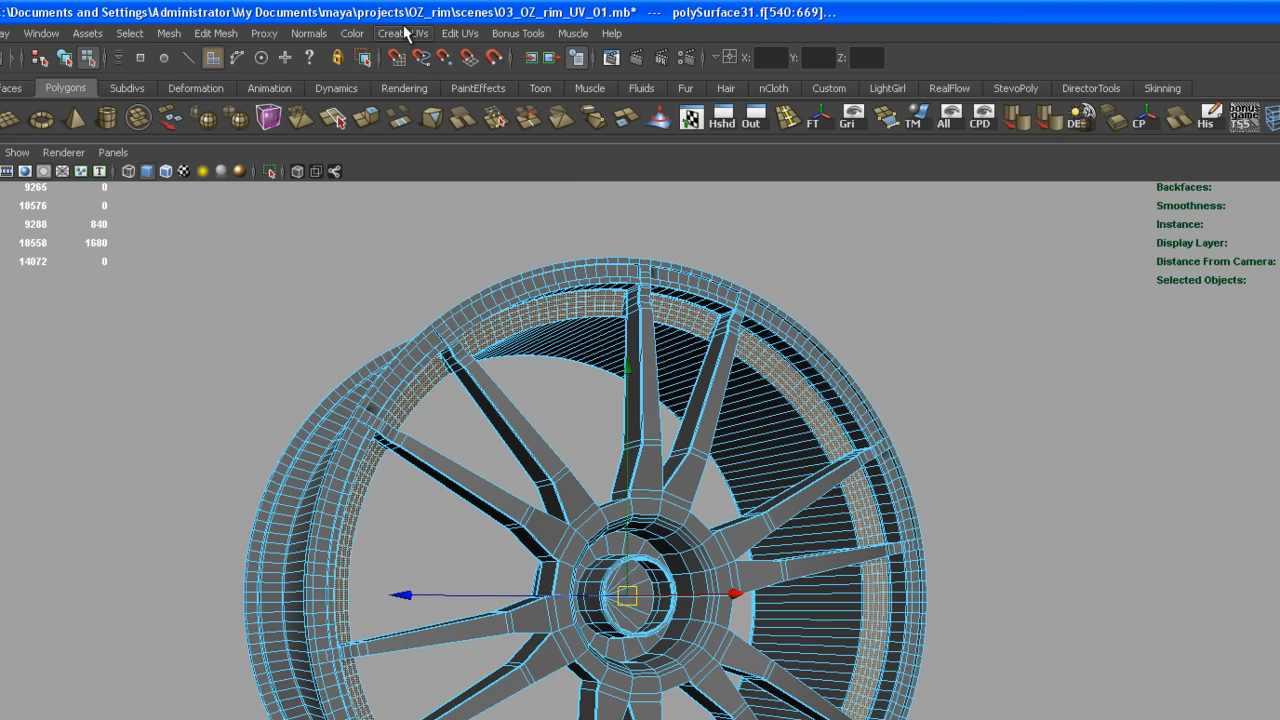
Step: Planar-project the rim faces along X into a new UV set named rim_bump_UV
left_click(403, 33)
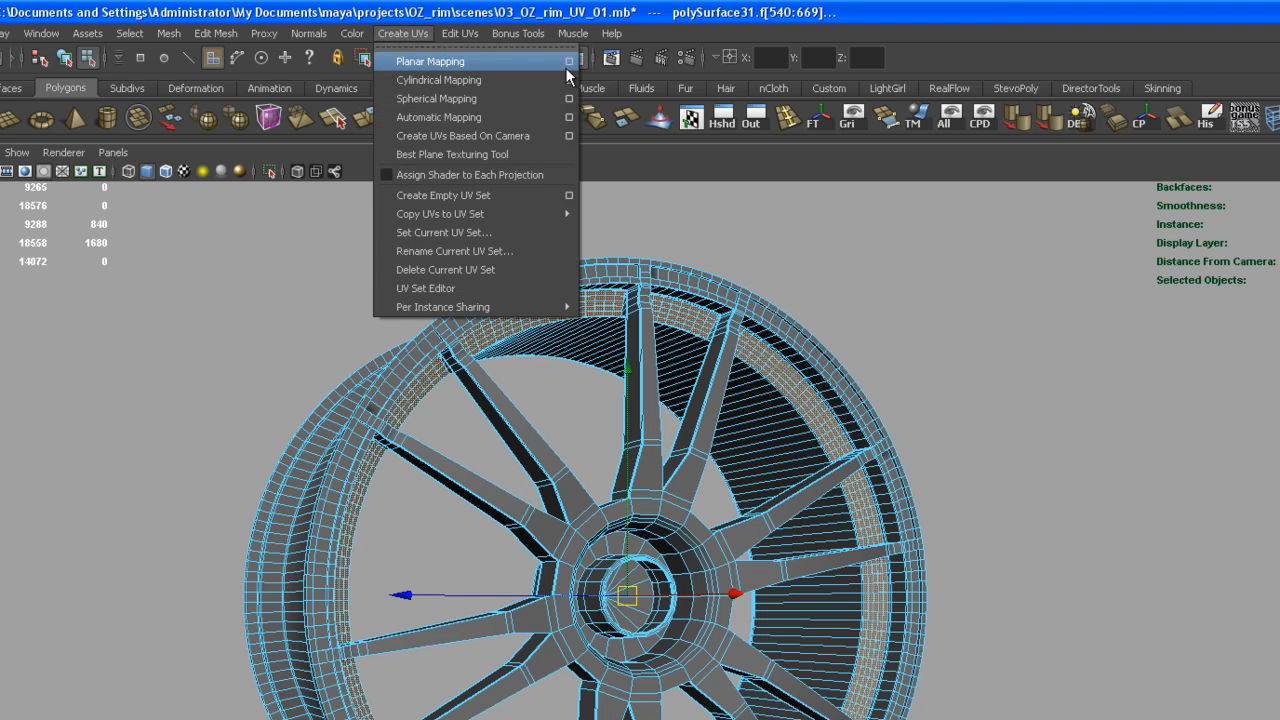
left_click(568, 61)
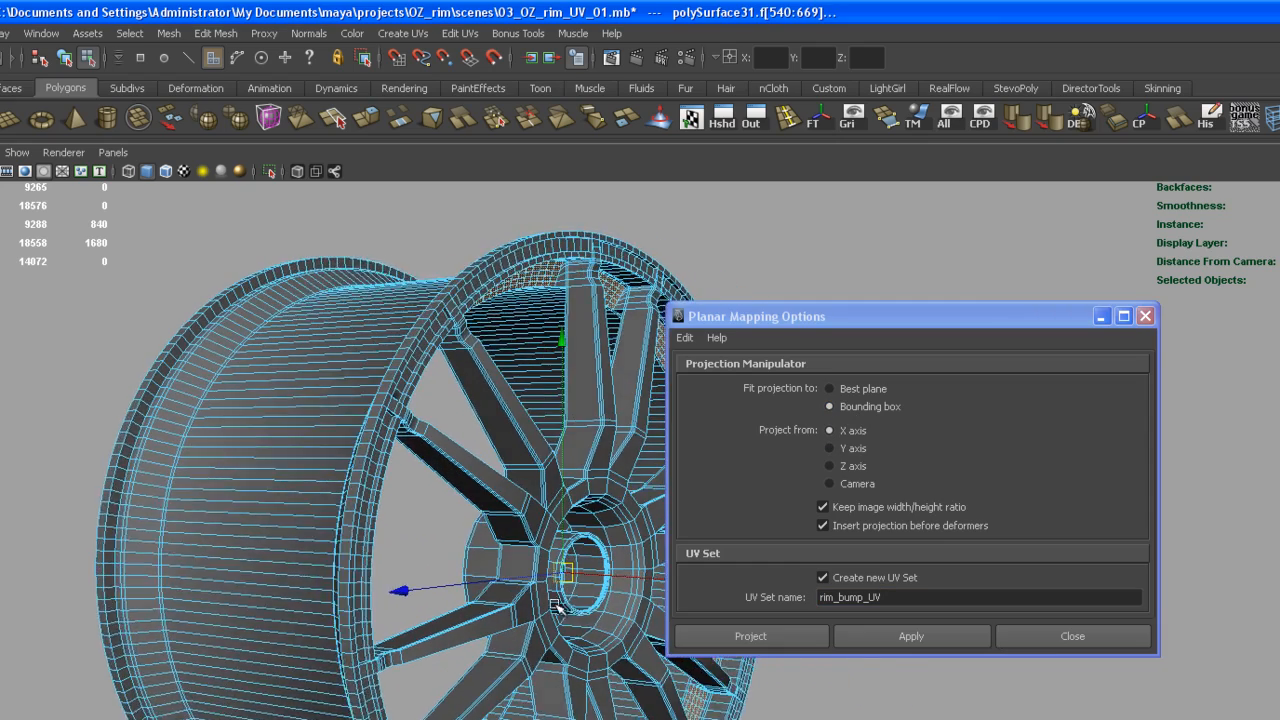
left_click(823, 577)
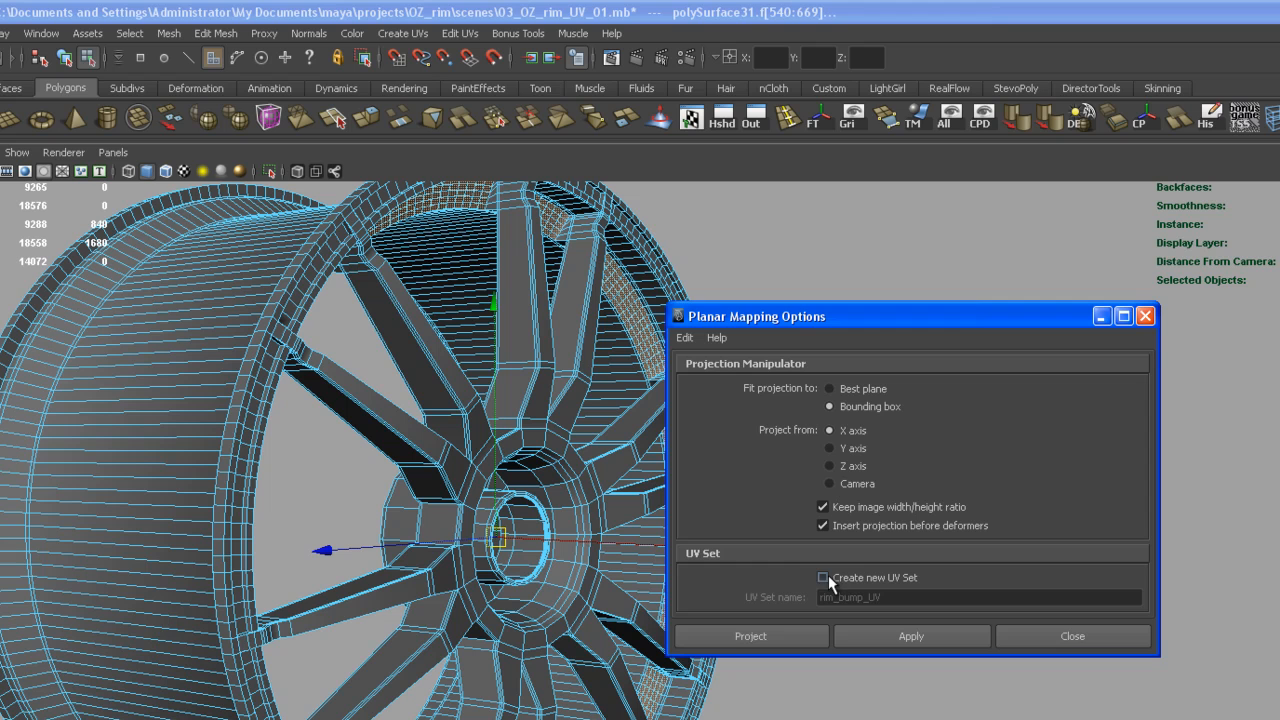
mouse_move(787, 576)
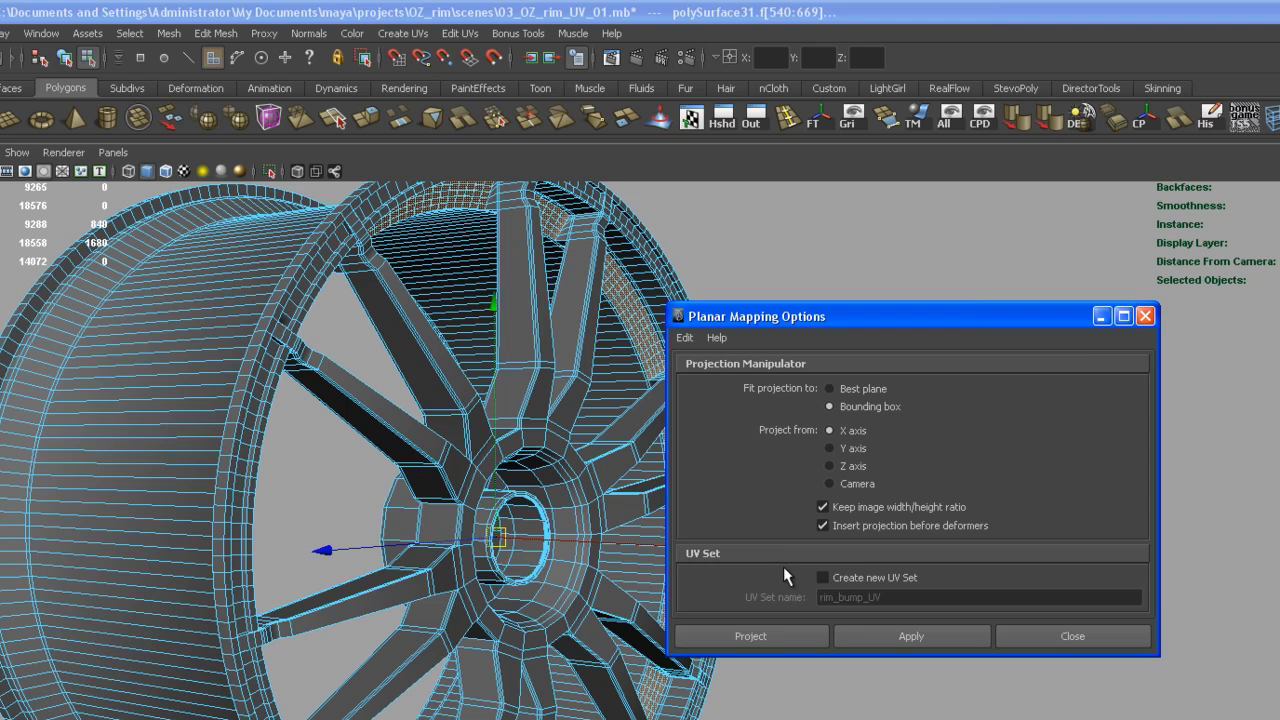
left_click(822, 577)
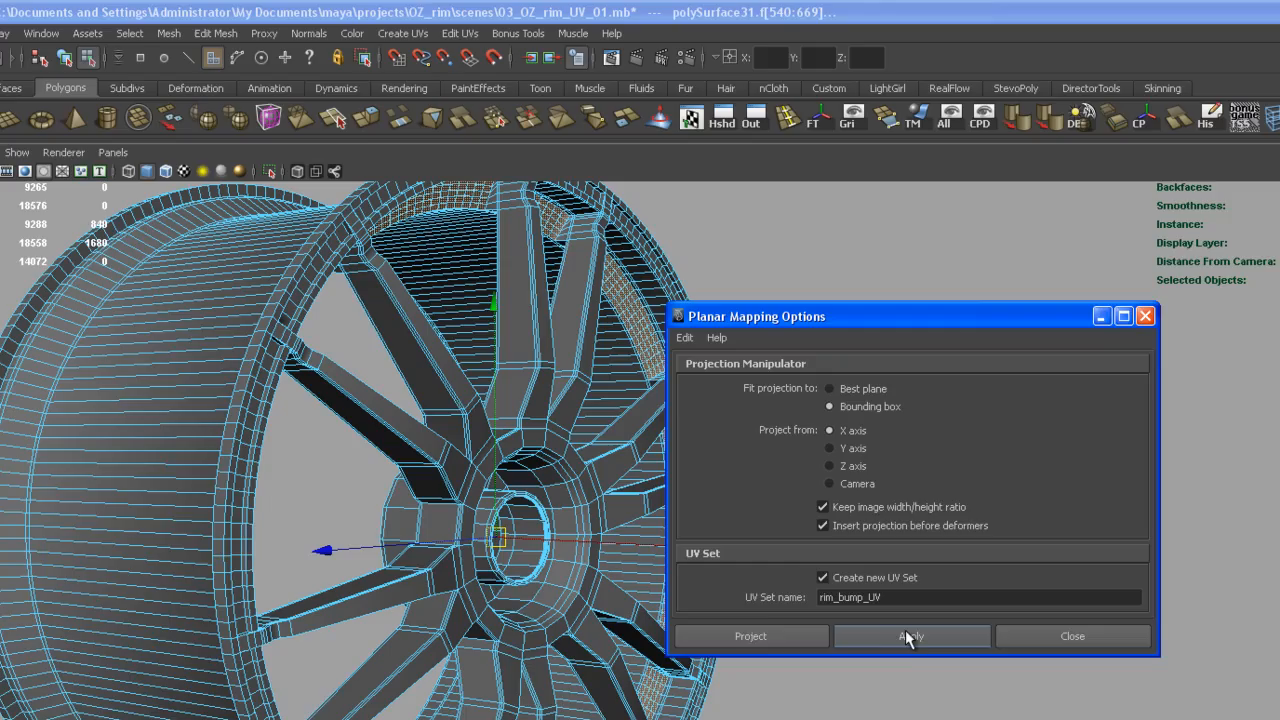
left_click(910, 636)
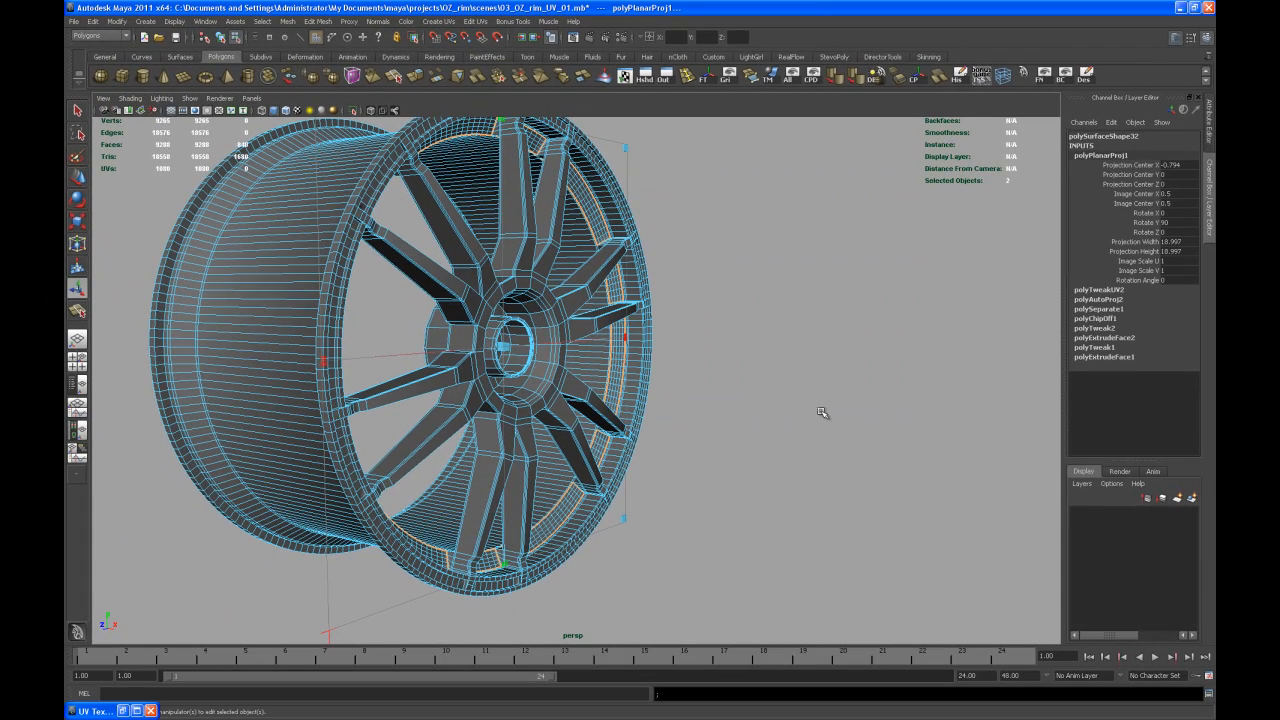
mouse_move(291, 597)
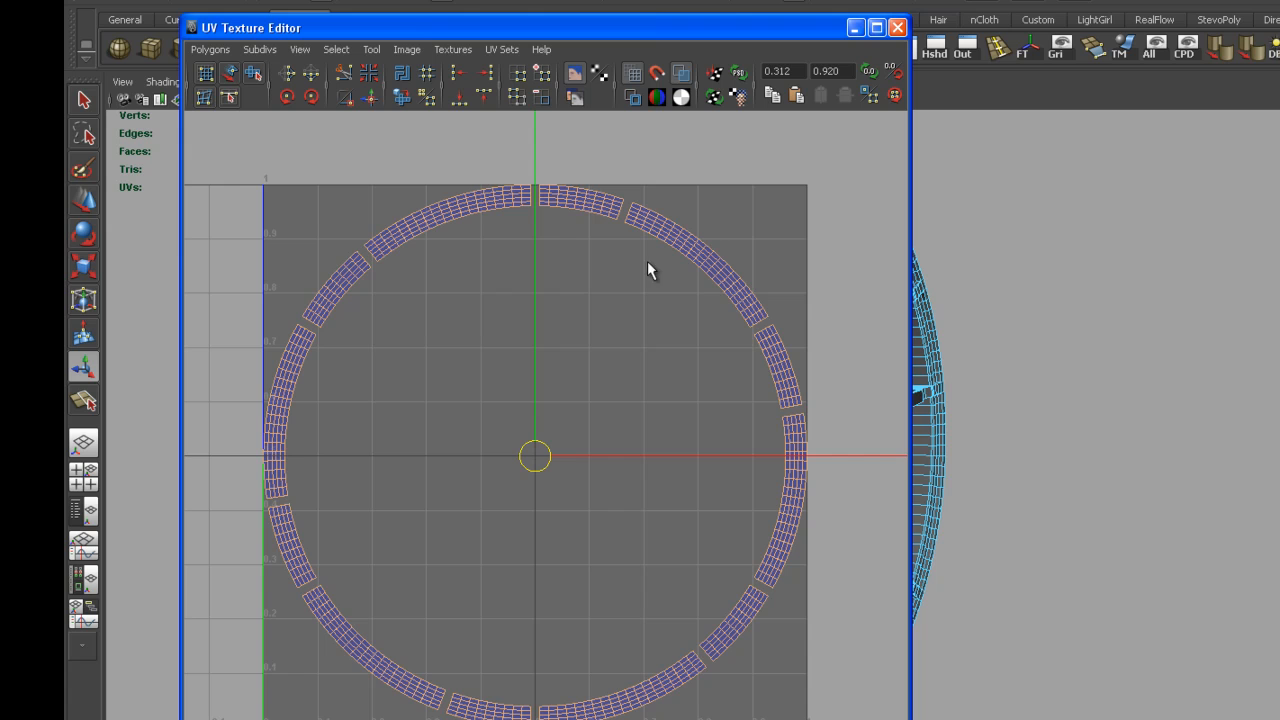
mouse_move(518, 72)
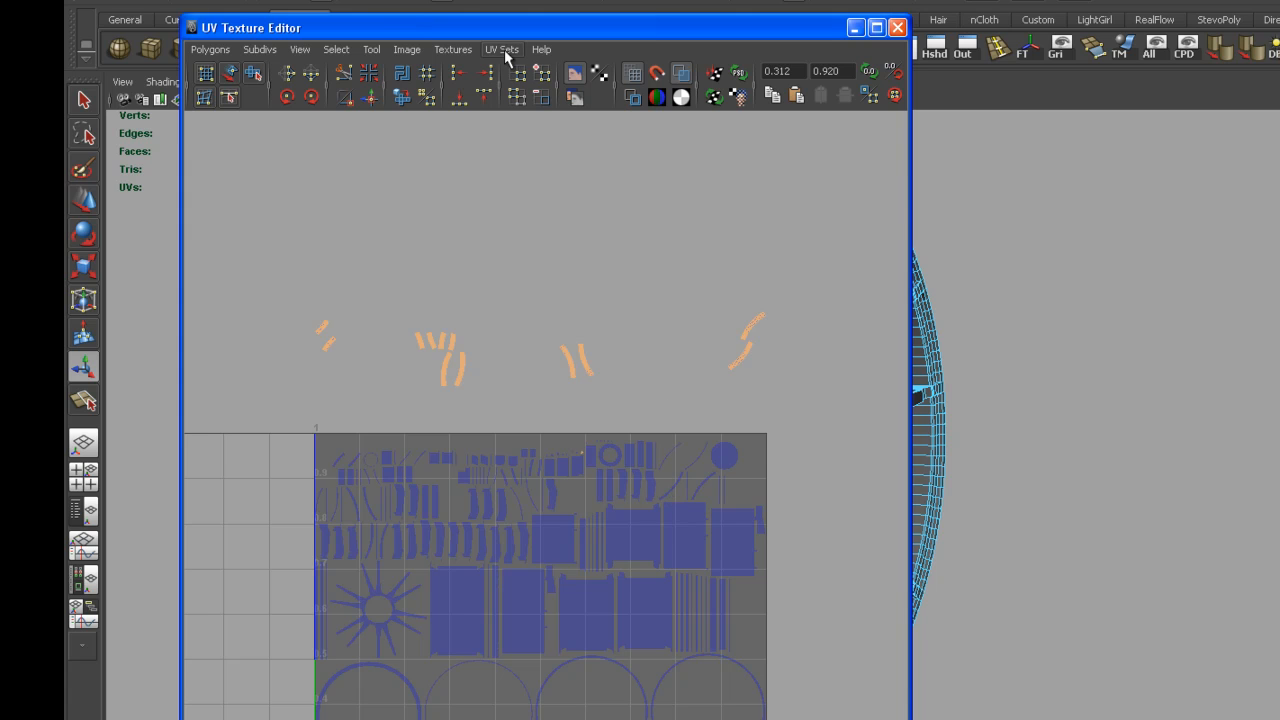
Step: Delete the rim ring's UVs from map1 and switch to UV selection mode
left_click(502, 49)
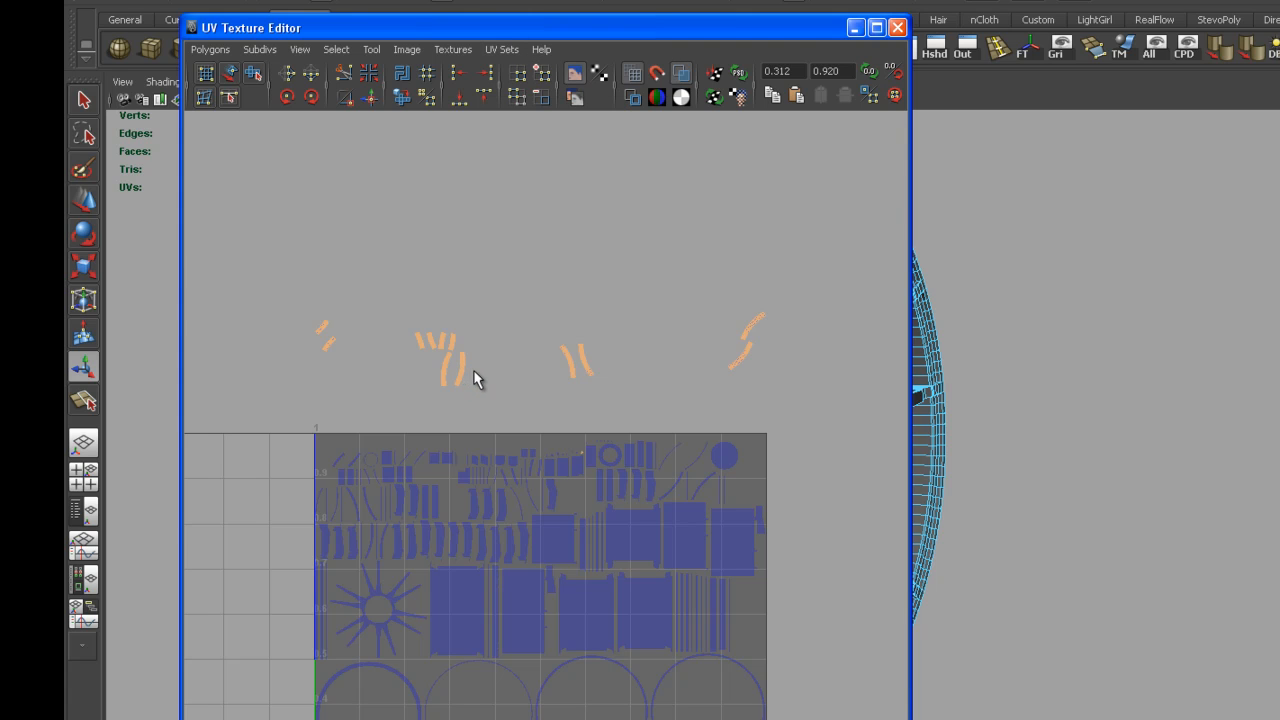
mouse_move(470, 392)
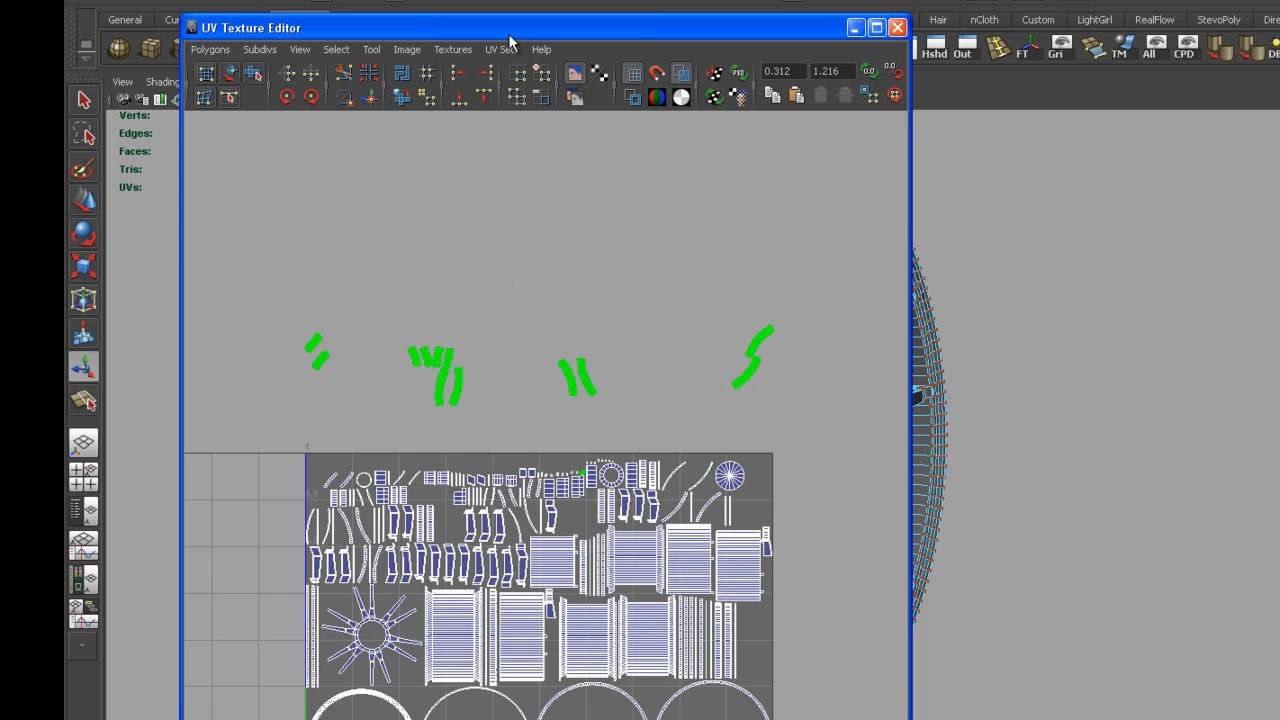
left_click(210, 49)
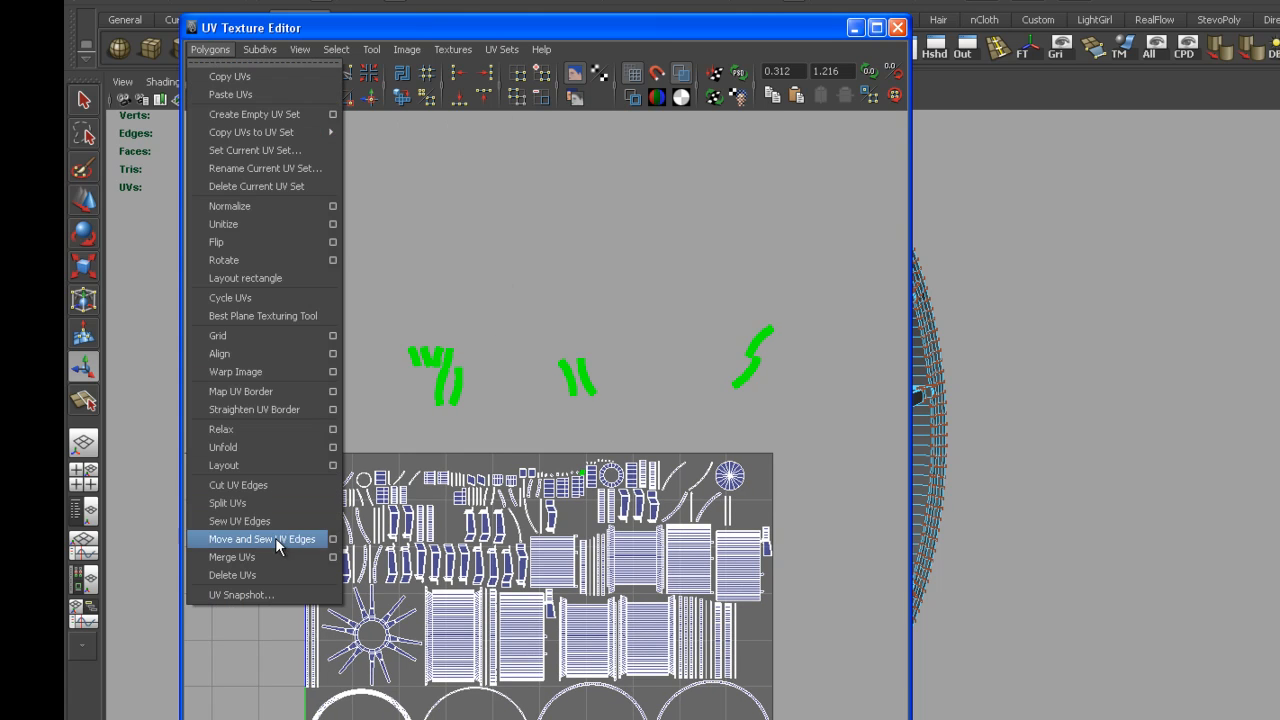
left_click(261, 539)
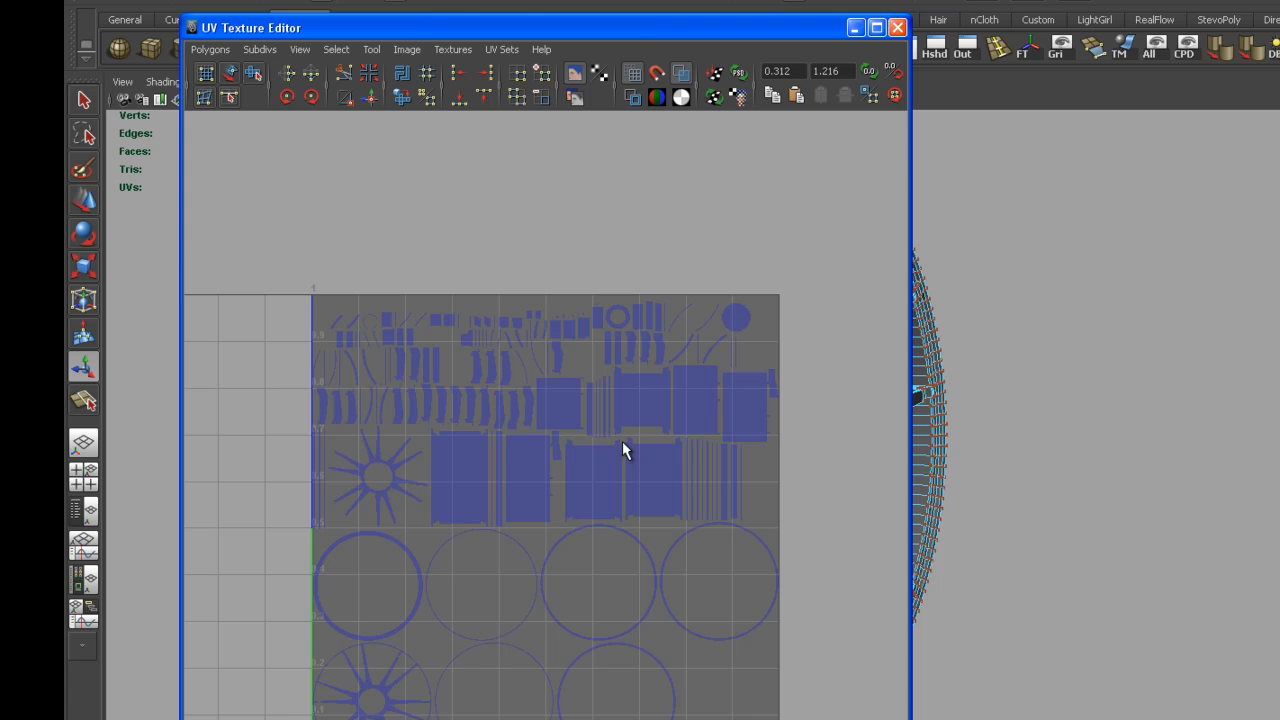
mouse_move(588, 398)
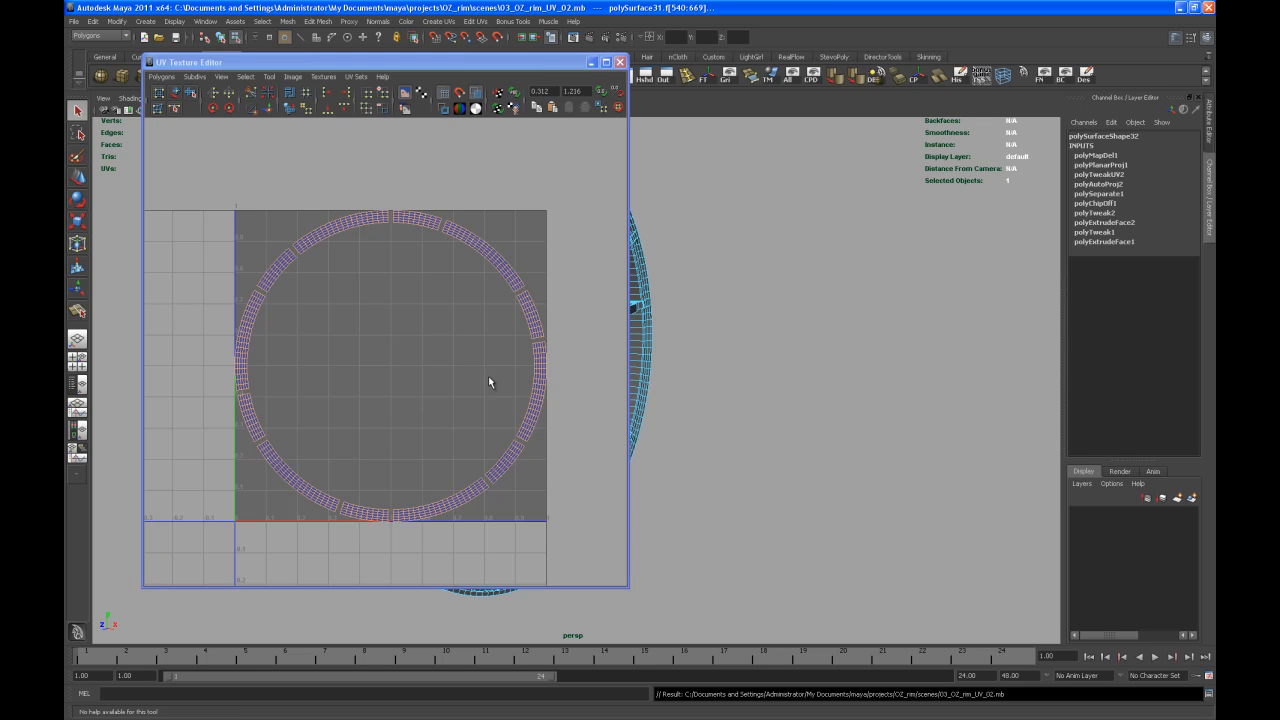
right_click(331, 235)
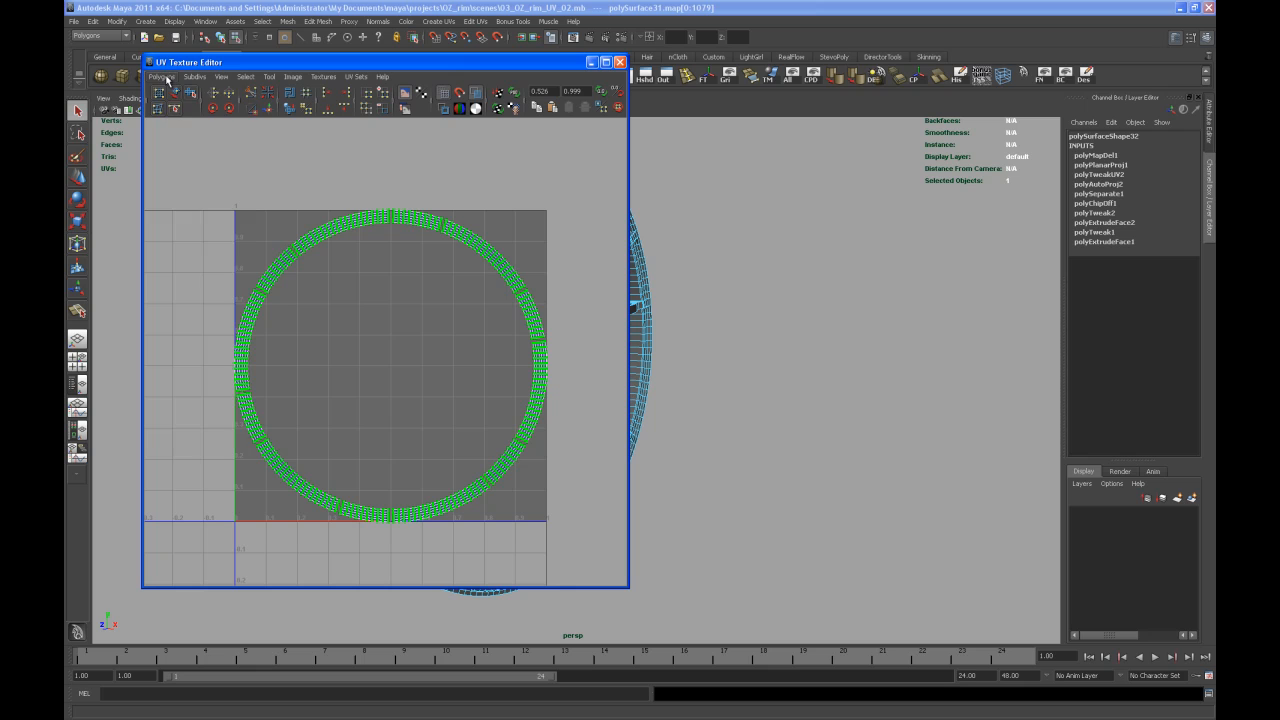
Step: In Layout UVs options, choose the 2048 Map spacing preset and full-square placement
left_click(161, 77)
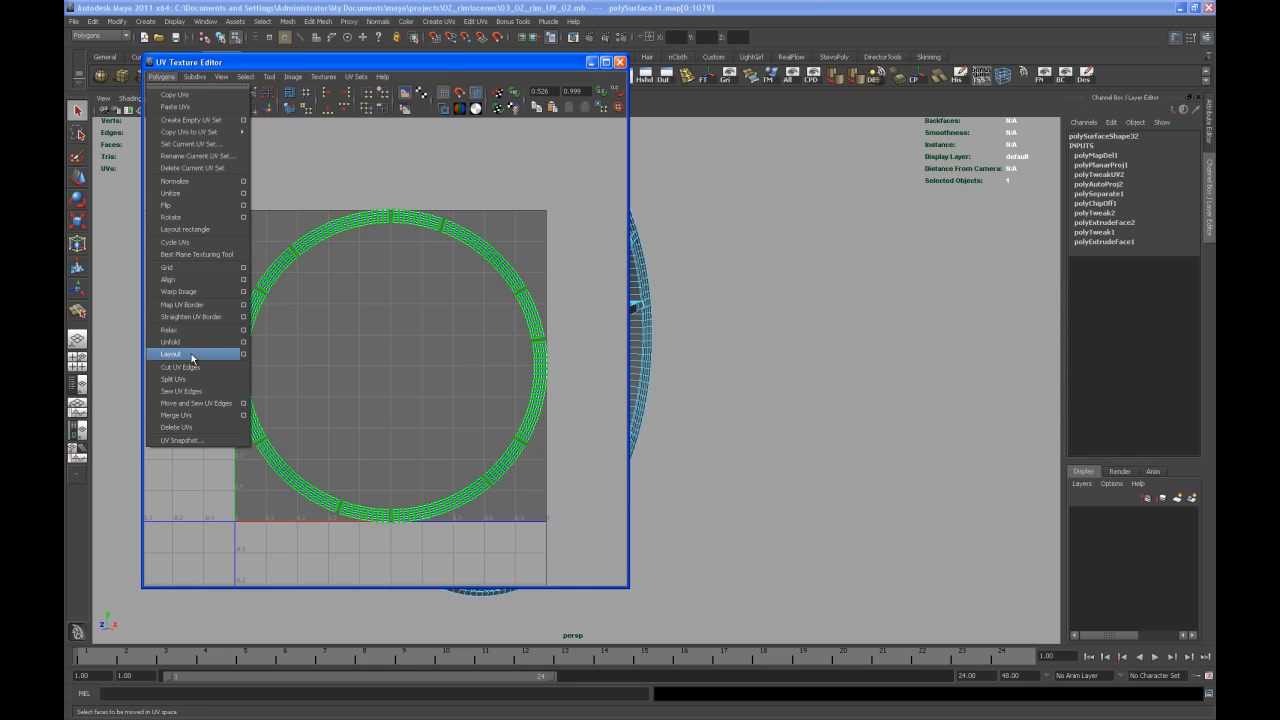
left_click(242, 353)
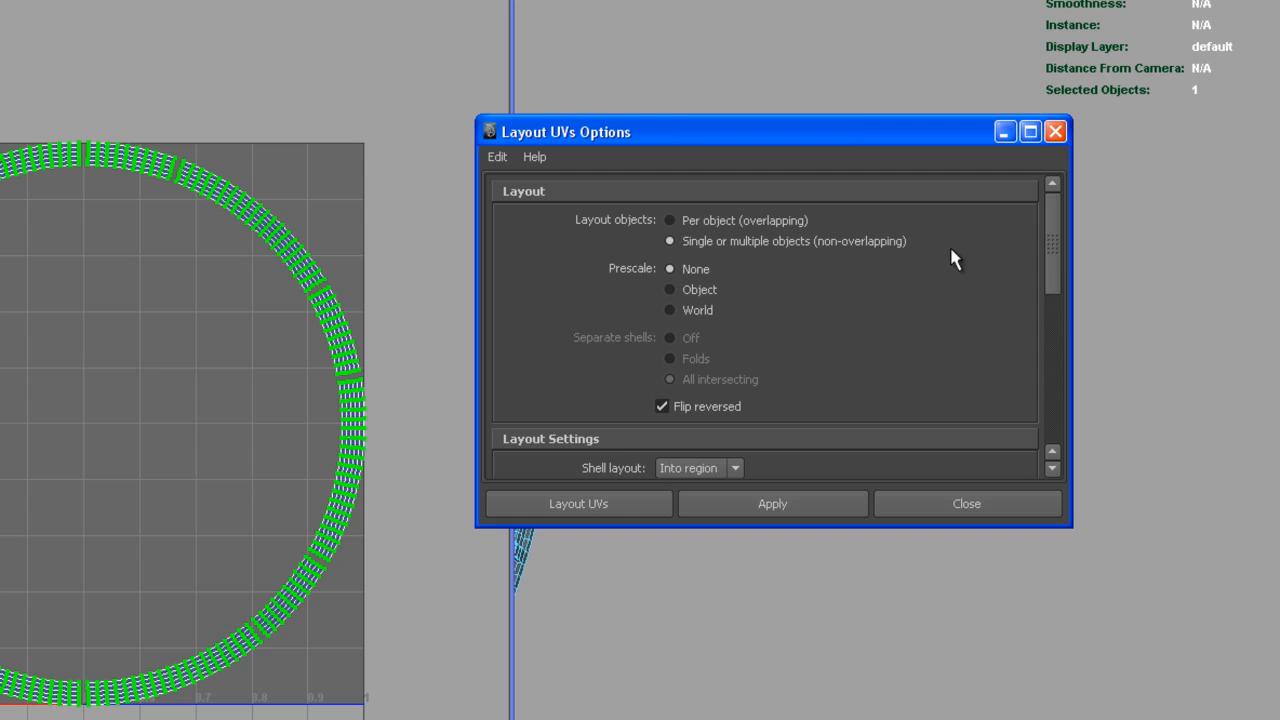
scroll("down", 3)
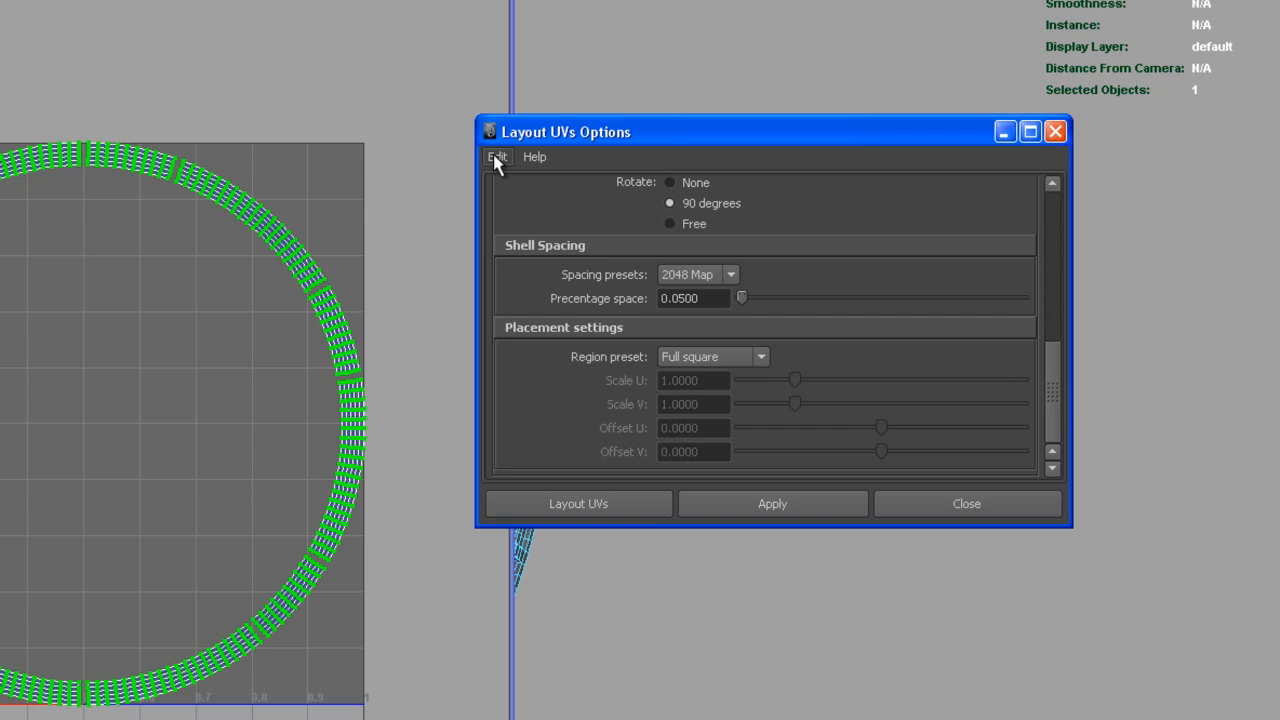
left_click(697, 274)
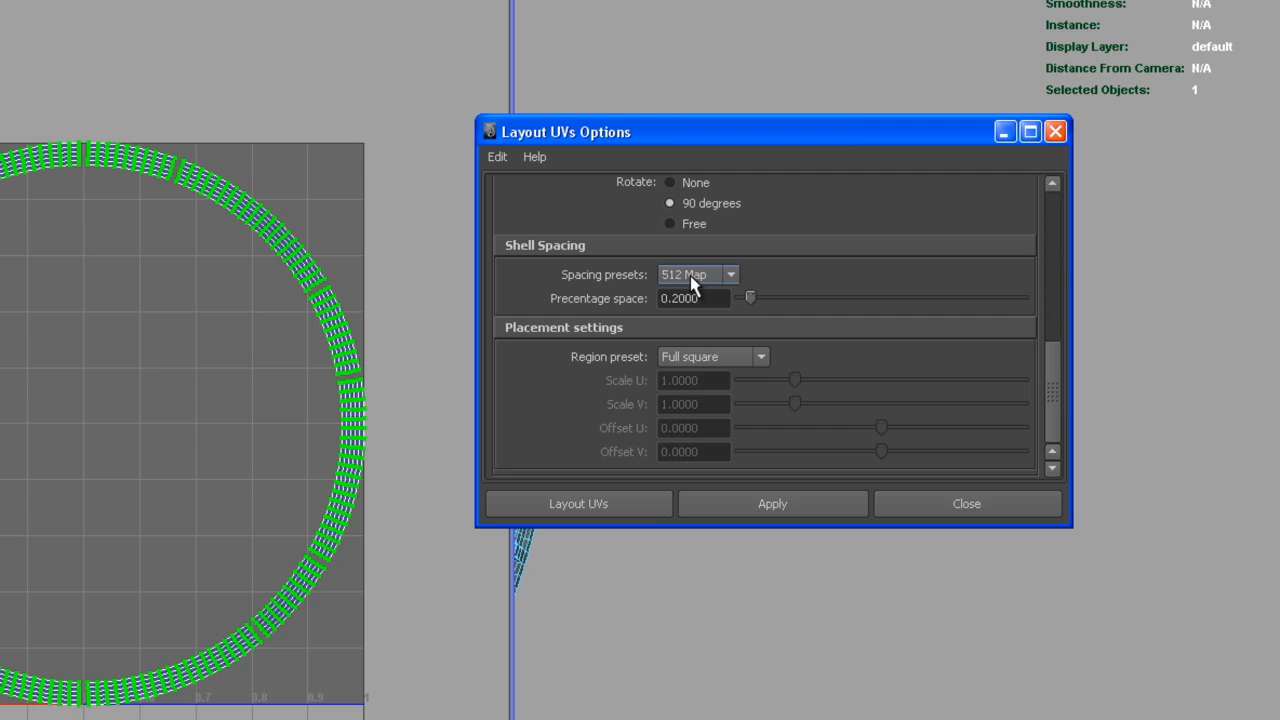
left_click(730, 275)
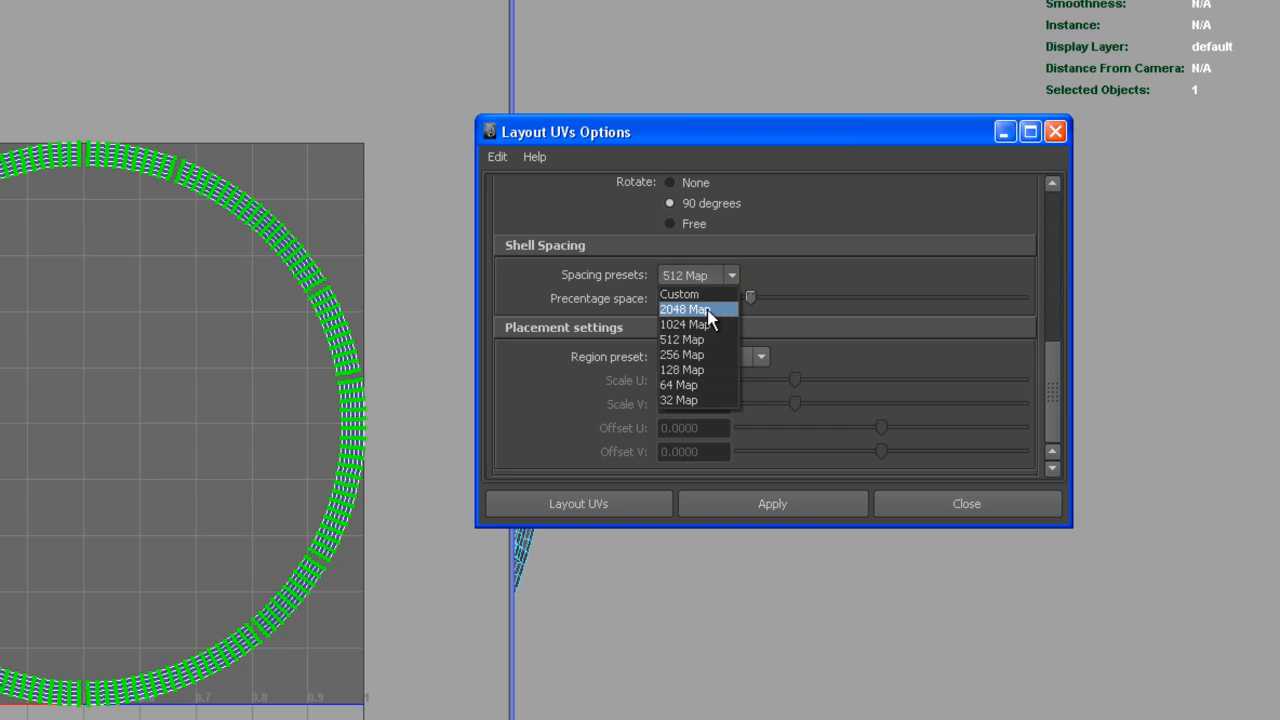
left_click(685, 308)
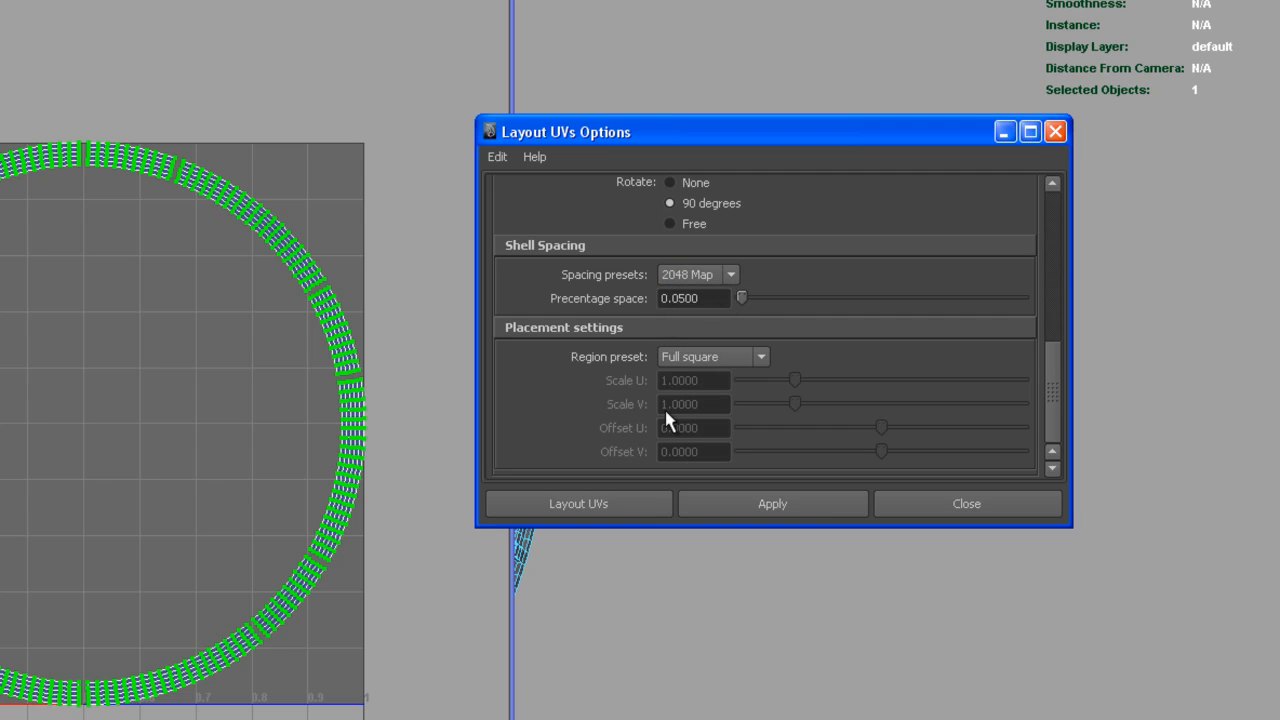
mouse_move(640, 525)
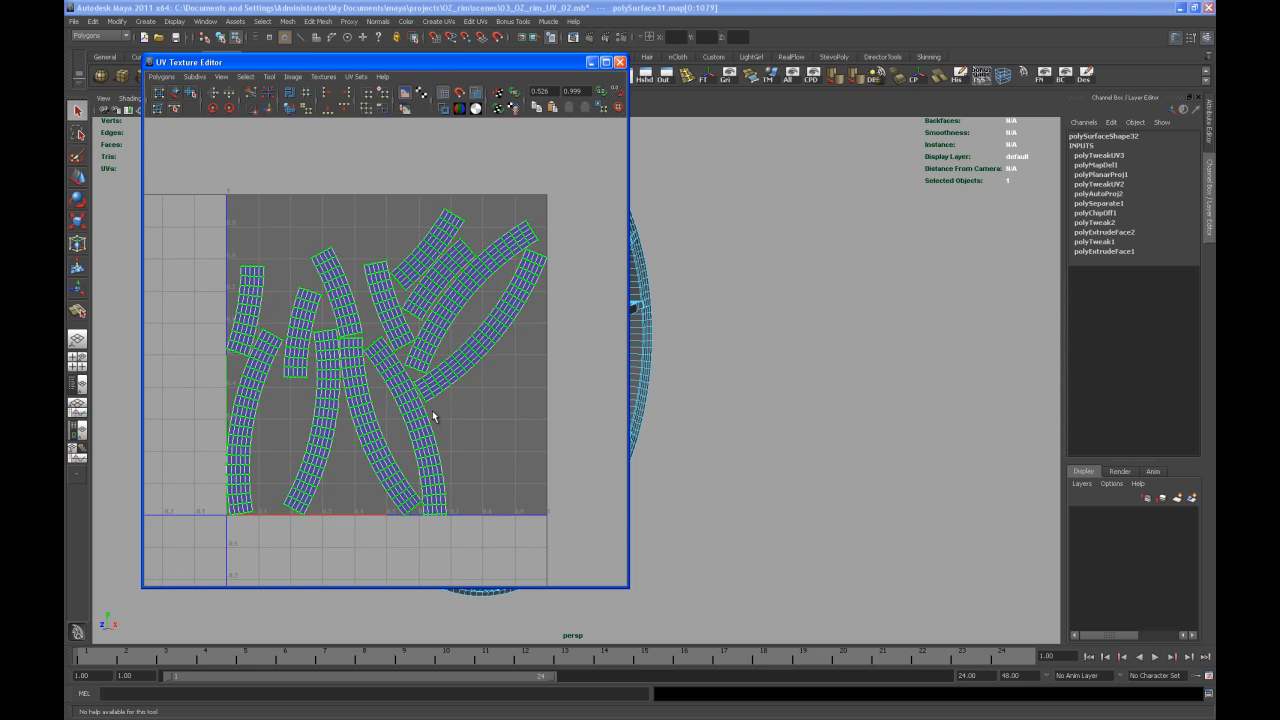
mouse_move(648, 340)
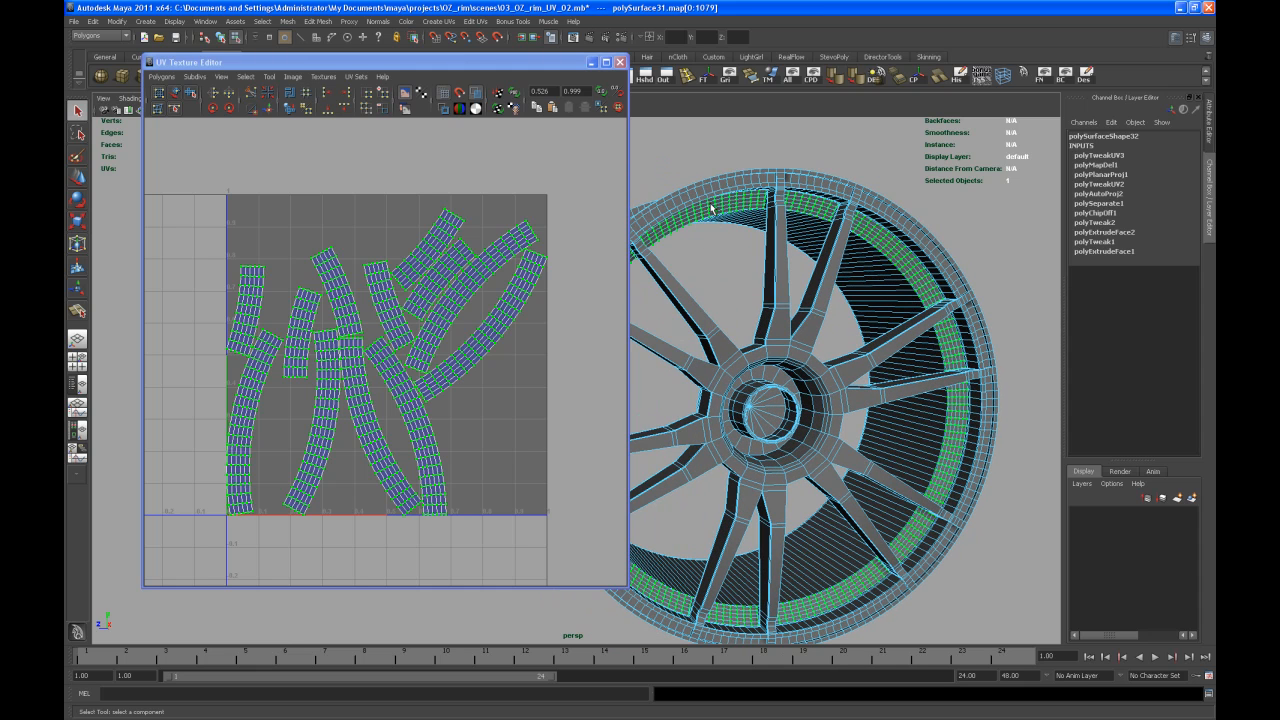
mouse_move(870, 317)
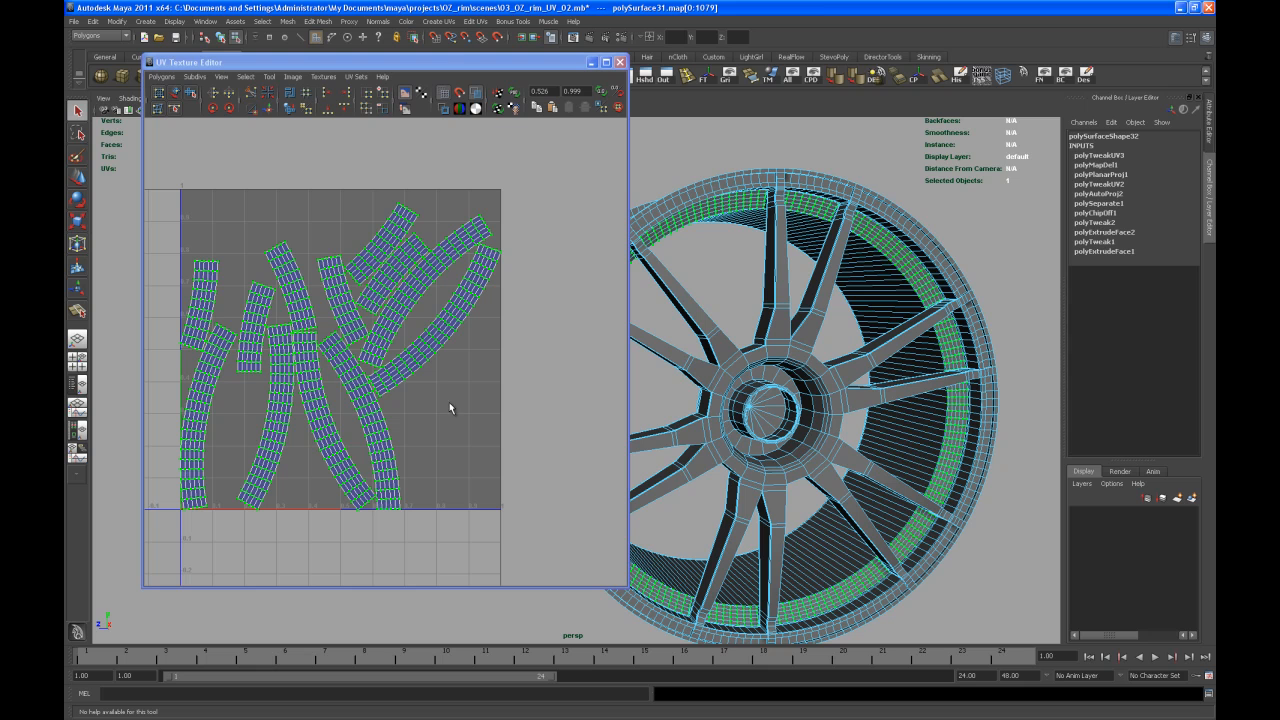
mouse_move(722, 247)
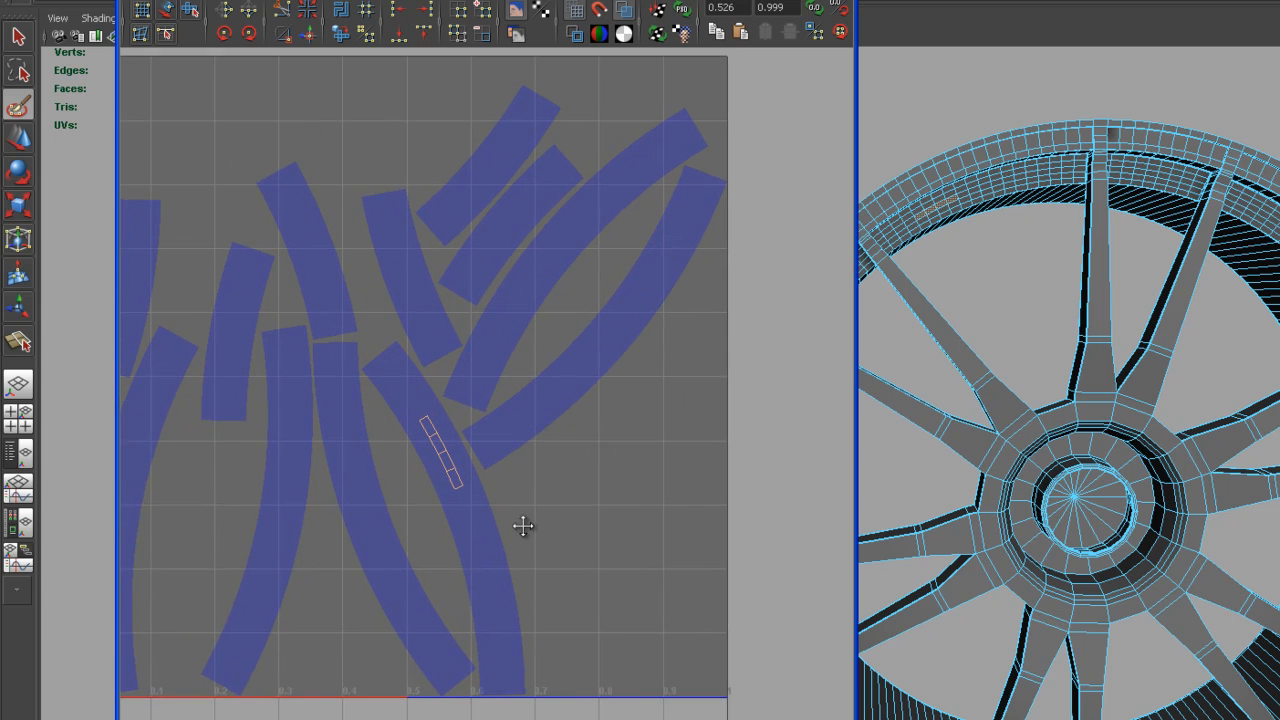
Step: Switch to UV mode and rotate the curved rim shell to lie horizontally
right_click(523, 527)
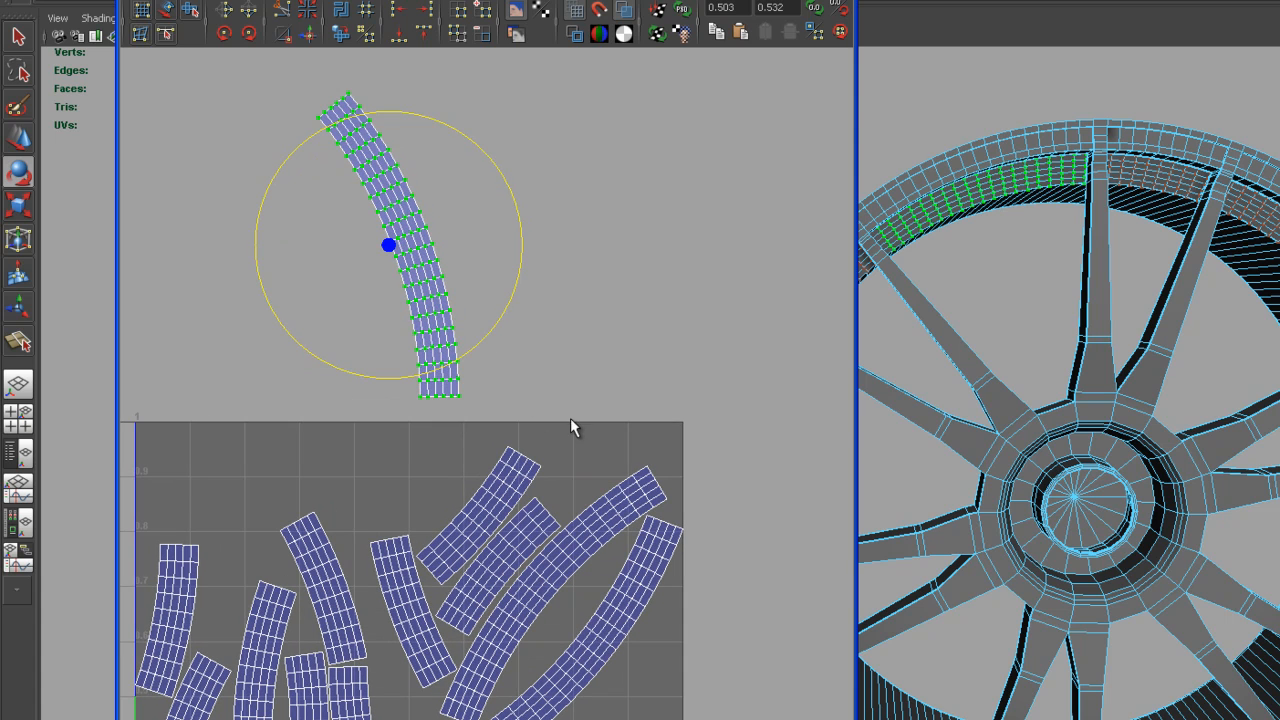
mouse_move(505, 184)
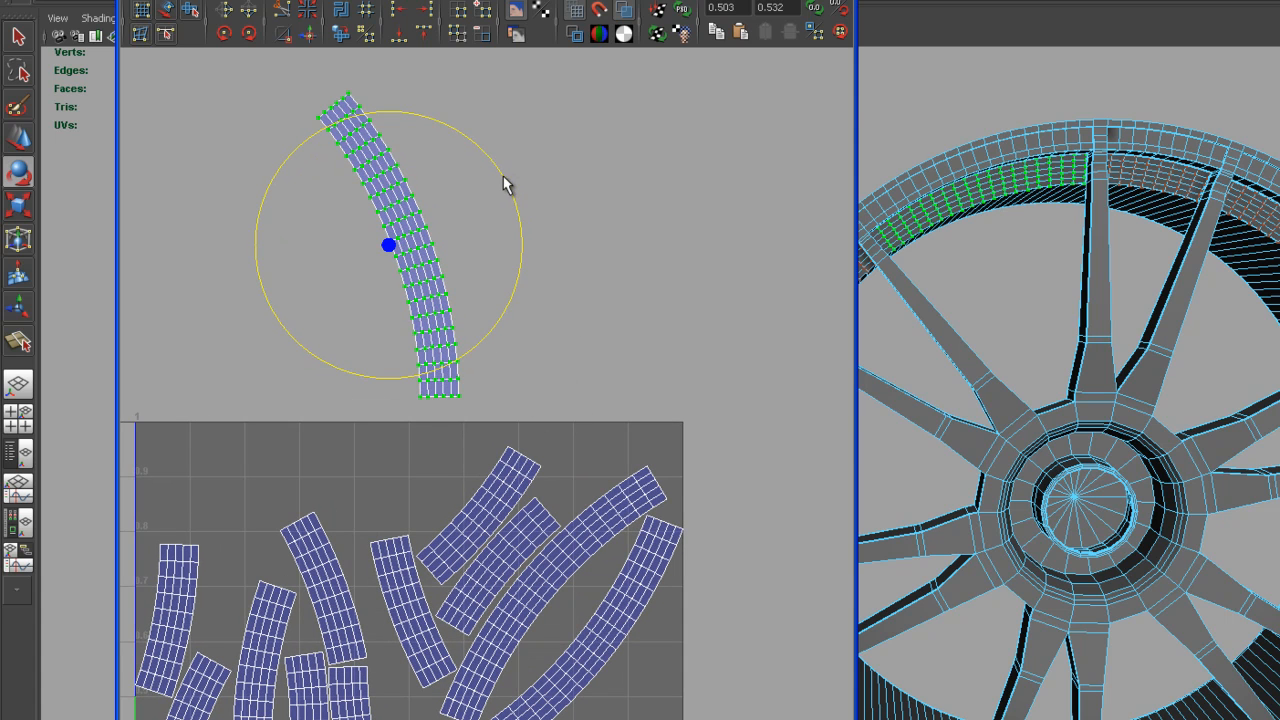
left_click_drag(505, 185, 435, 420)
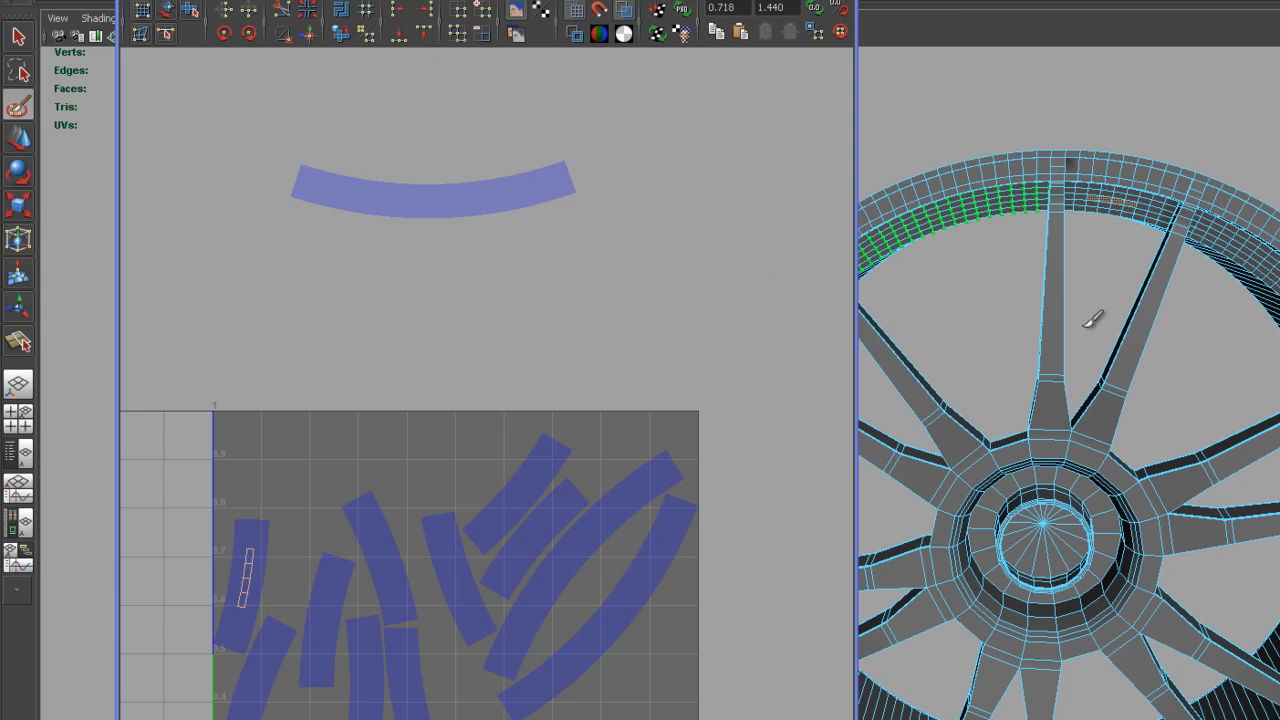
mouse_move(275, 588)
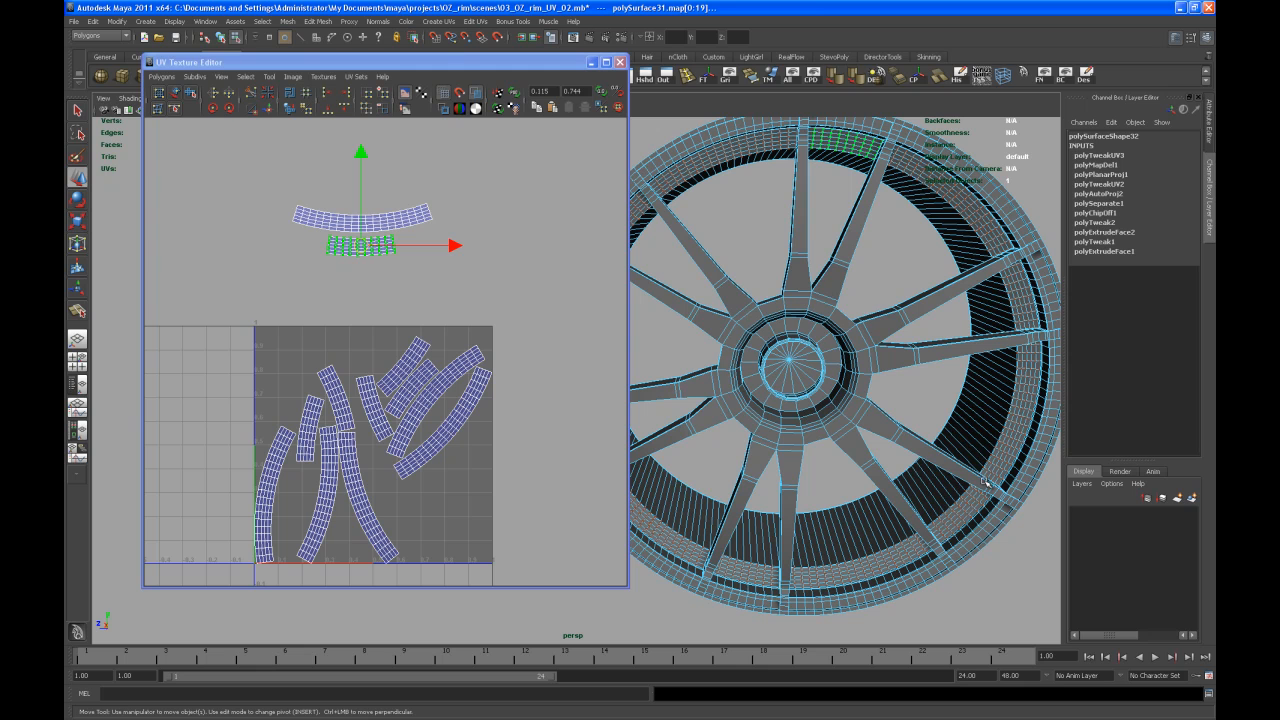
mouse_move(340, 332)
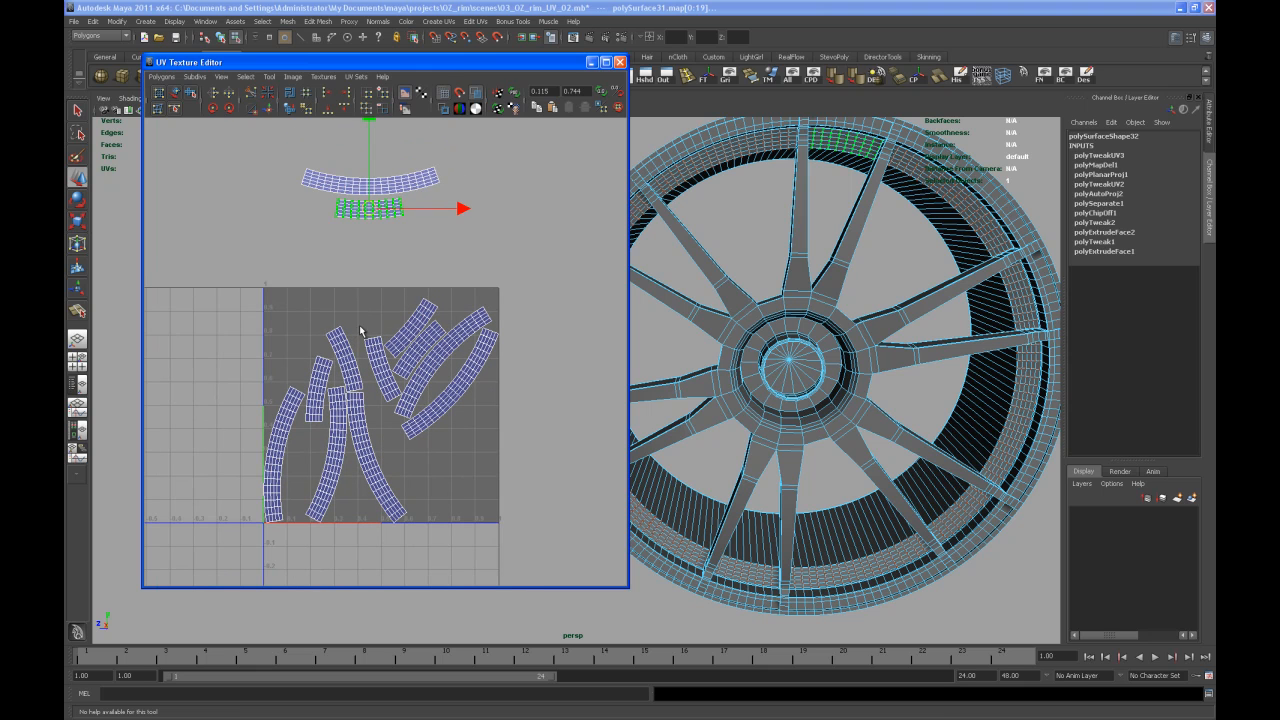
mouse_move(383, 262)
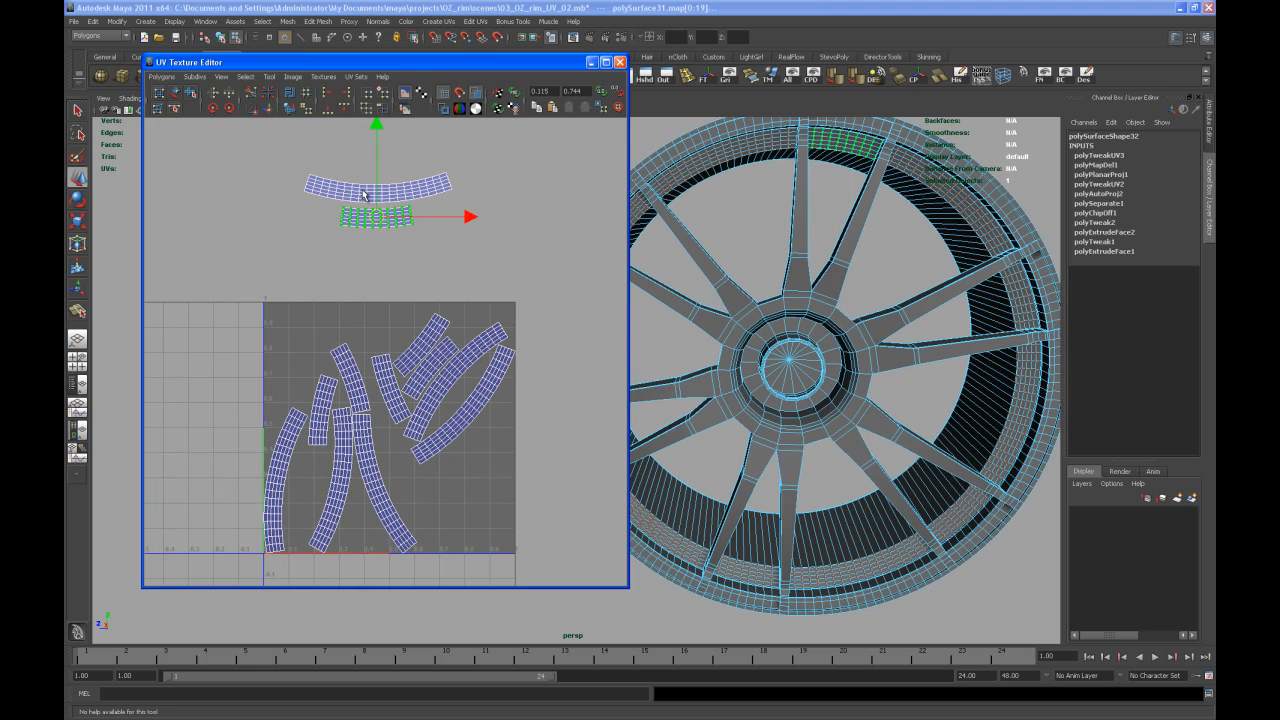
mouse_move(483, 310)
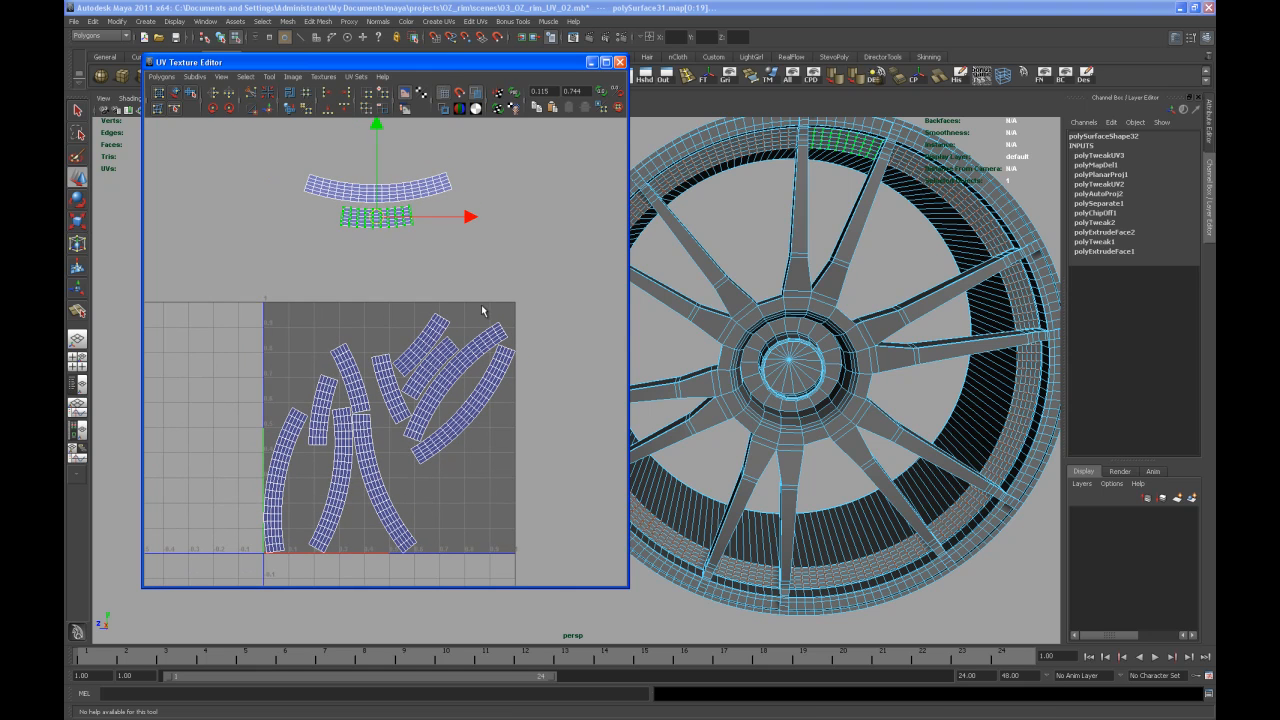
mouse_move(525, 328)
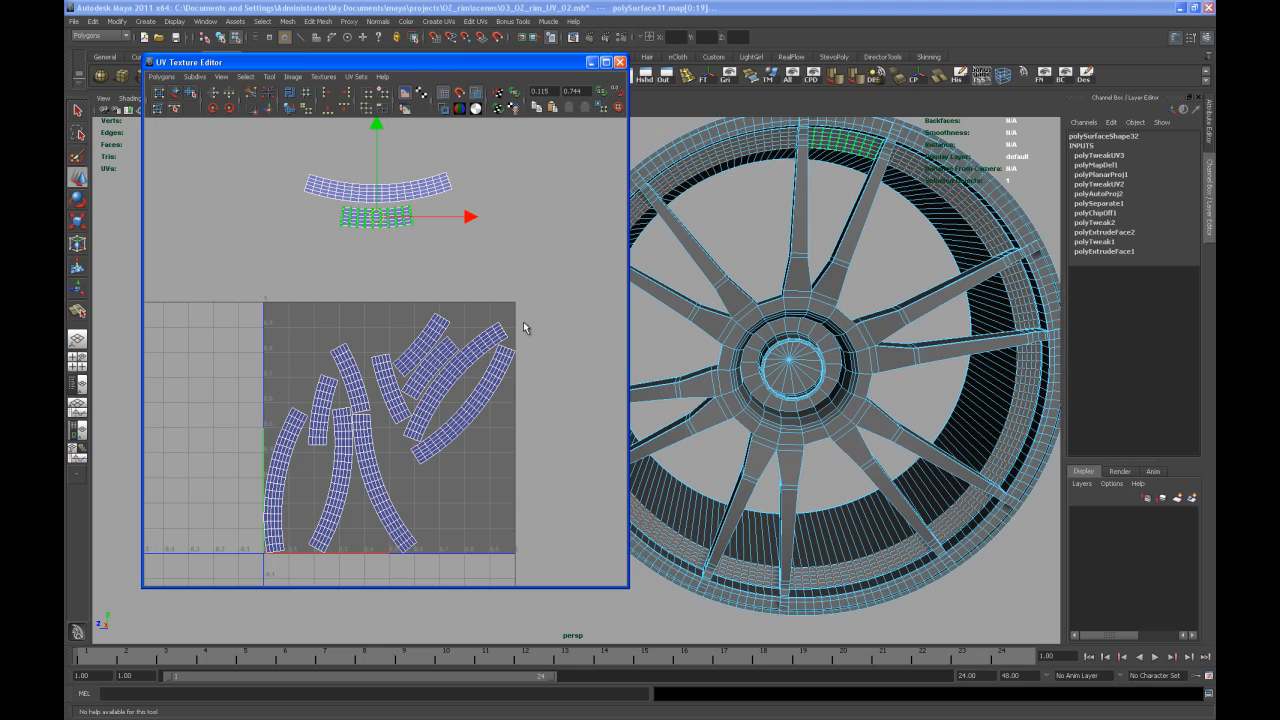
mouse_move(531, 323)
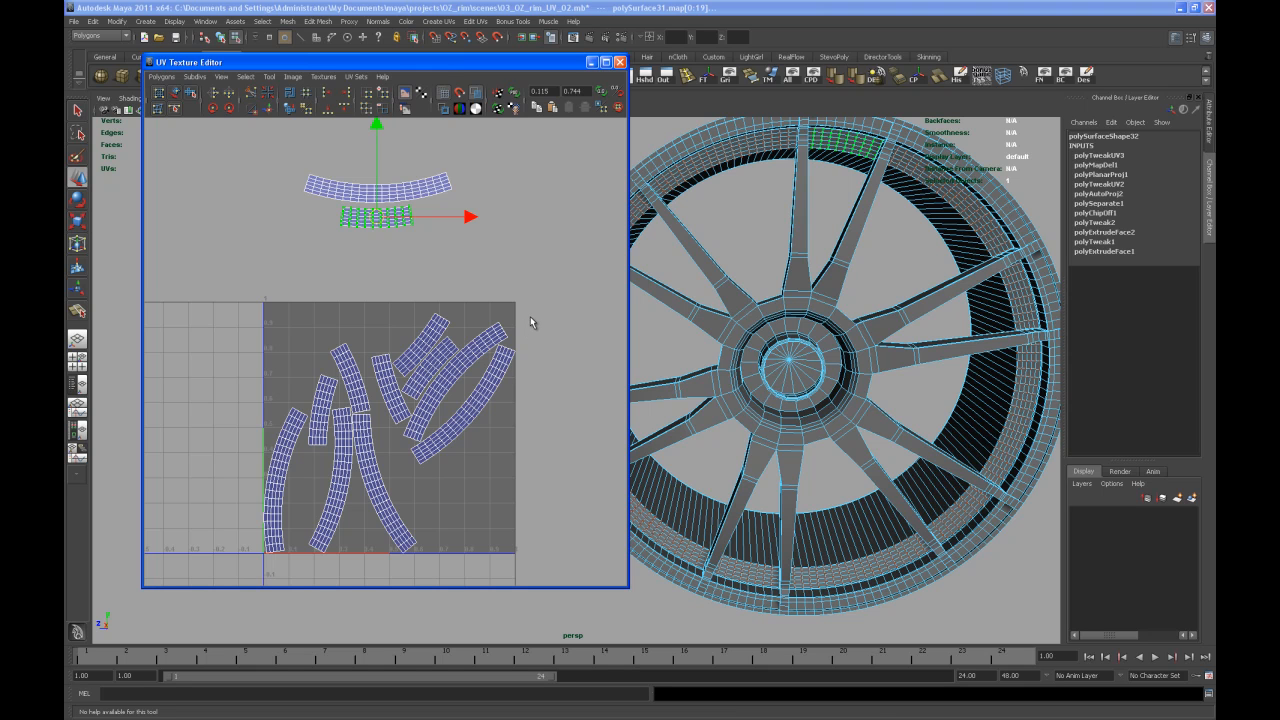
mouse_move(522, 330)
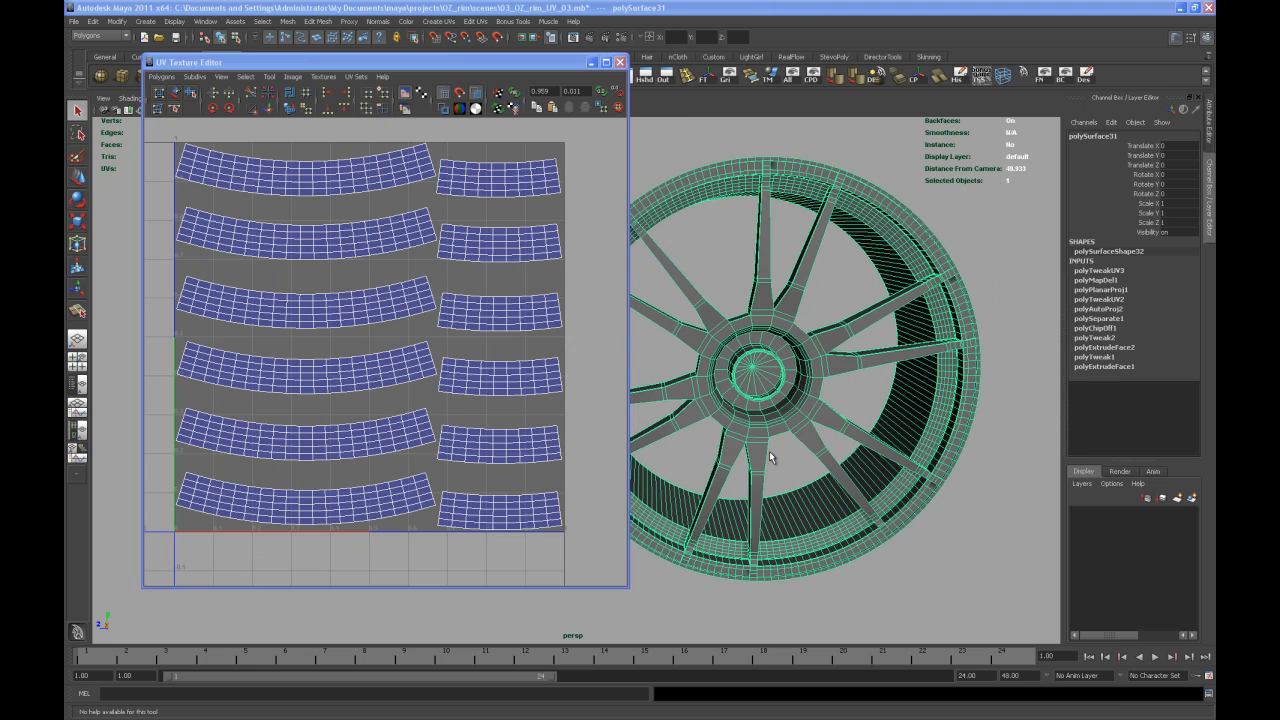
mouse_move(765, 471)
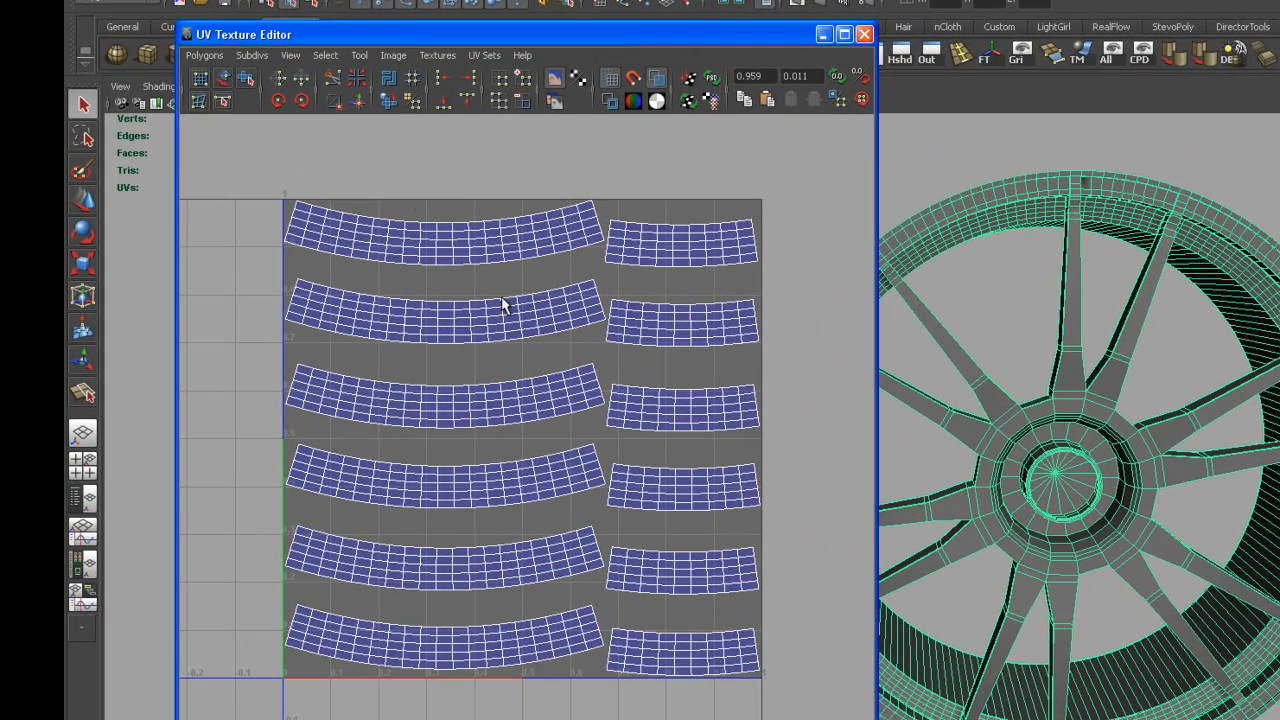
Step: Open the UV Texture Editor's Polygons menu of UV editing commands
left_click(204, 55)
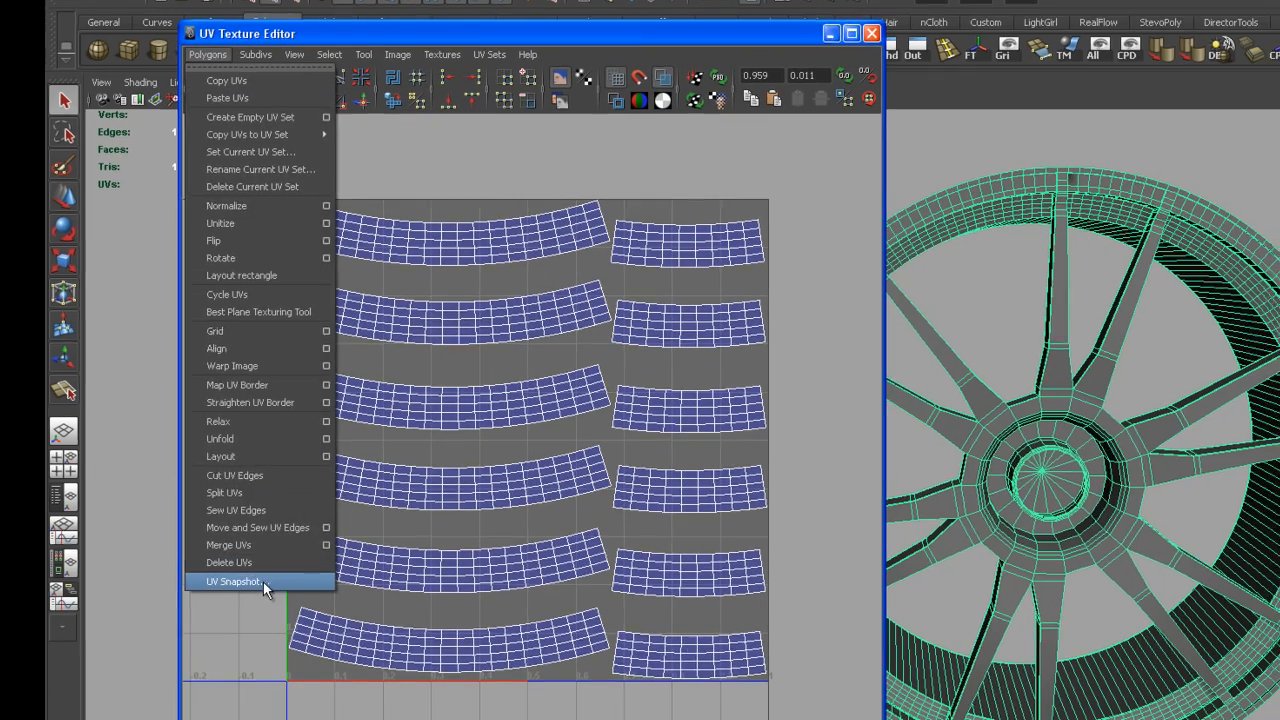
Step: Export a 2048×2048 Targa UV snapshot, overwriting the existing file
left_click(234, 581)
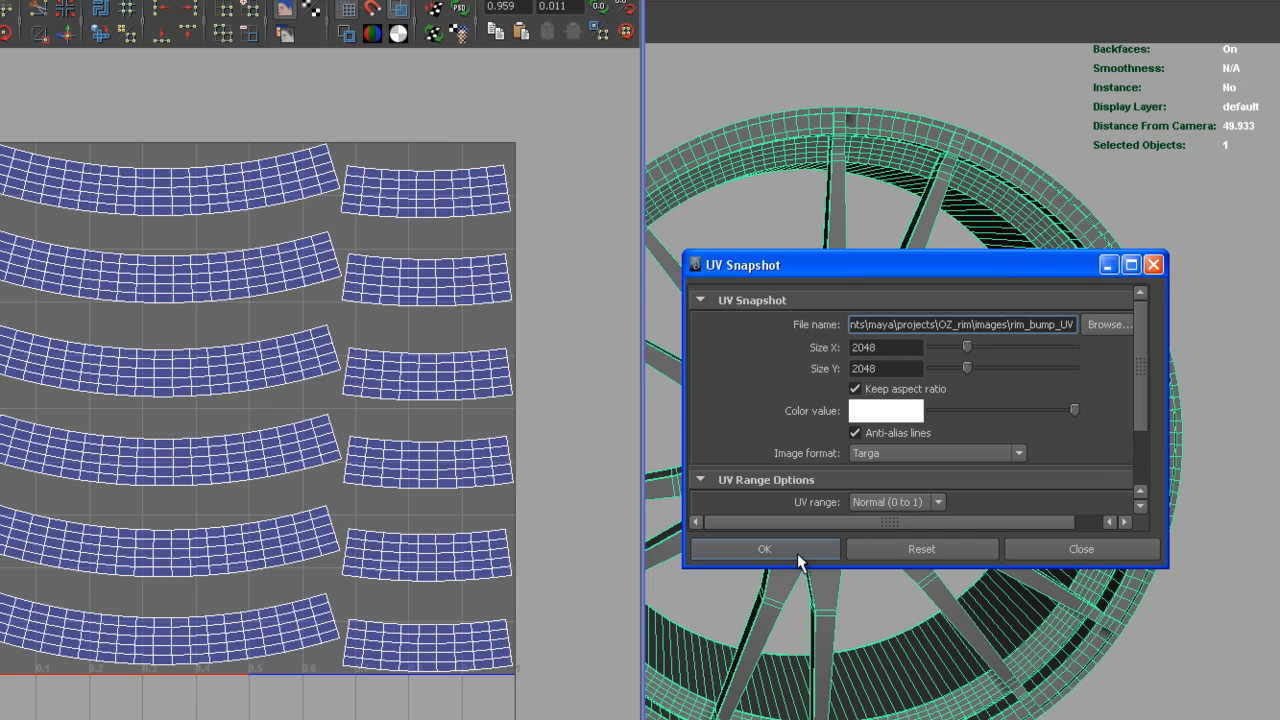
left_click(764, 549)
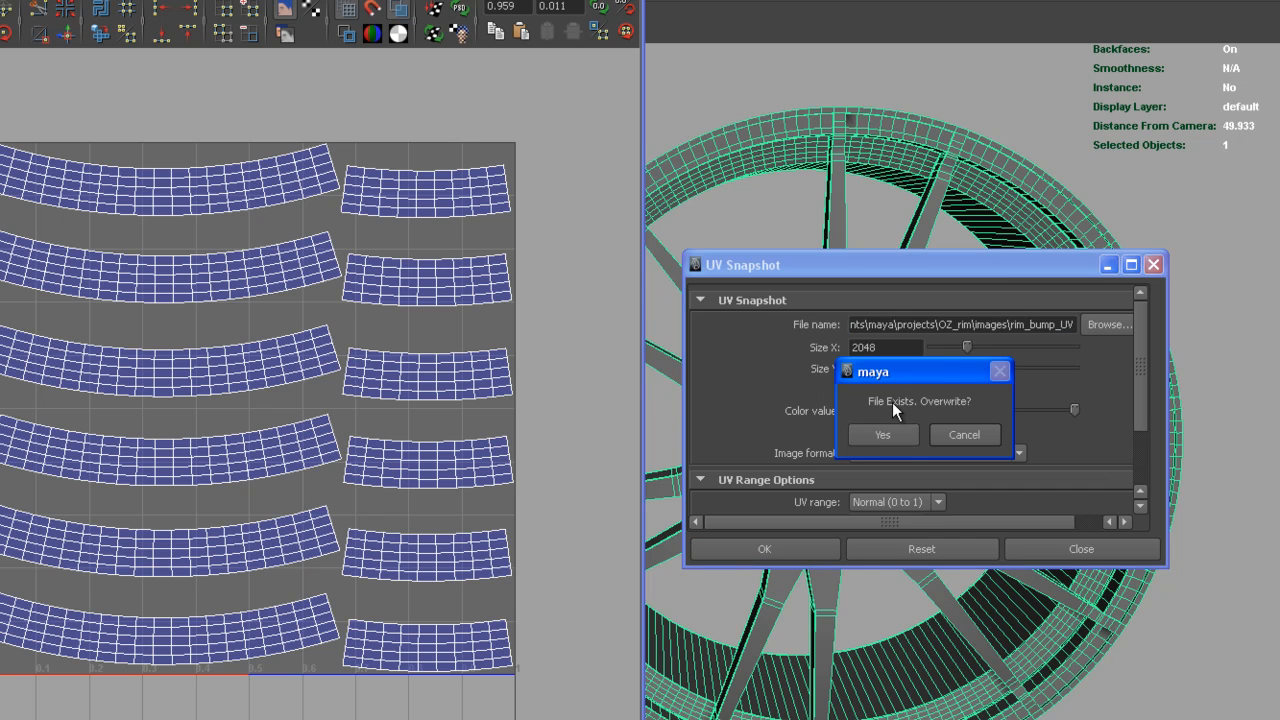
mouse_move(920, 395)
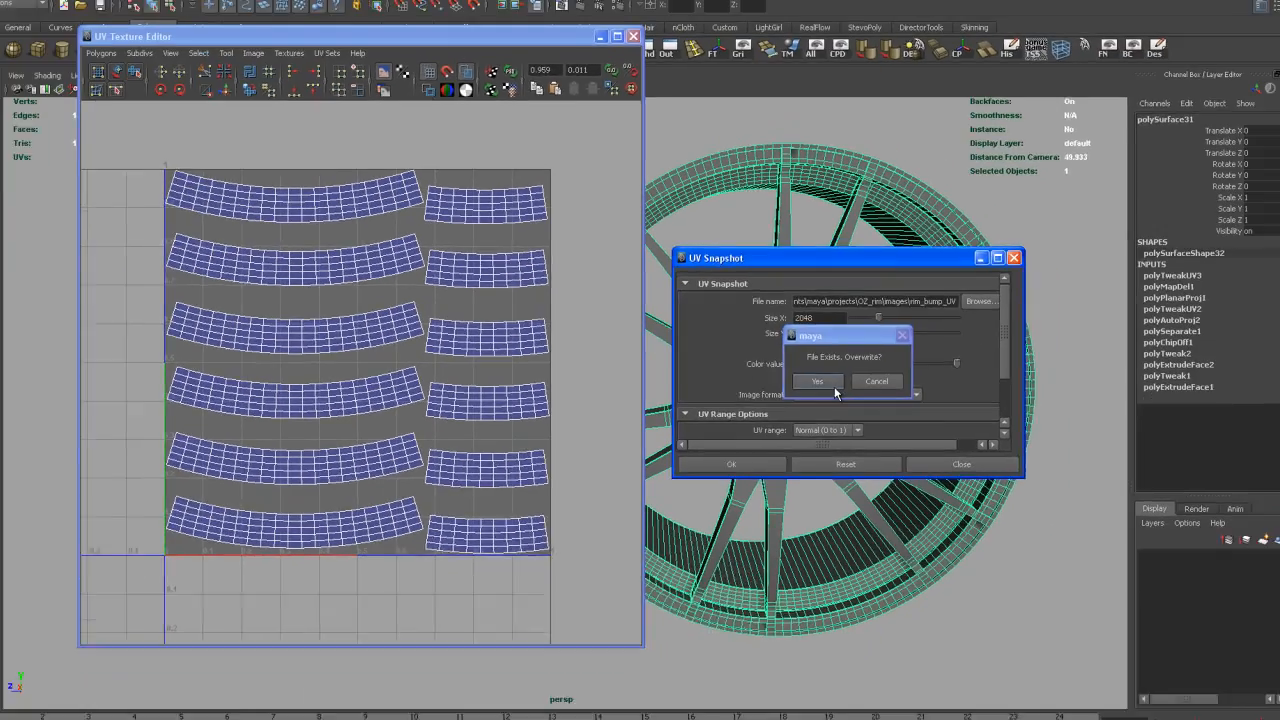
left_click(816, 381)
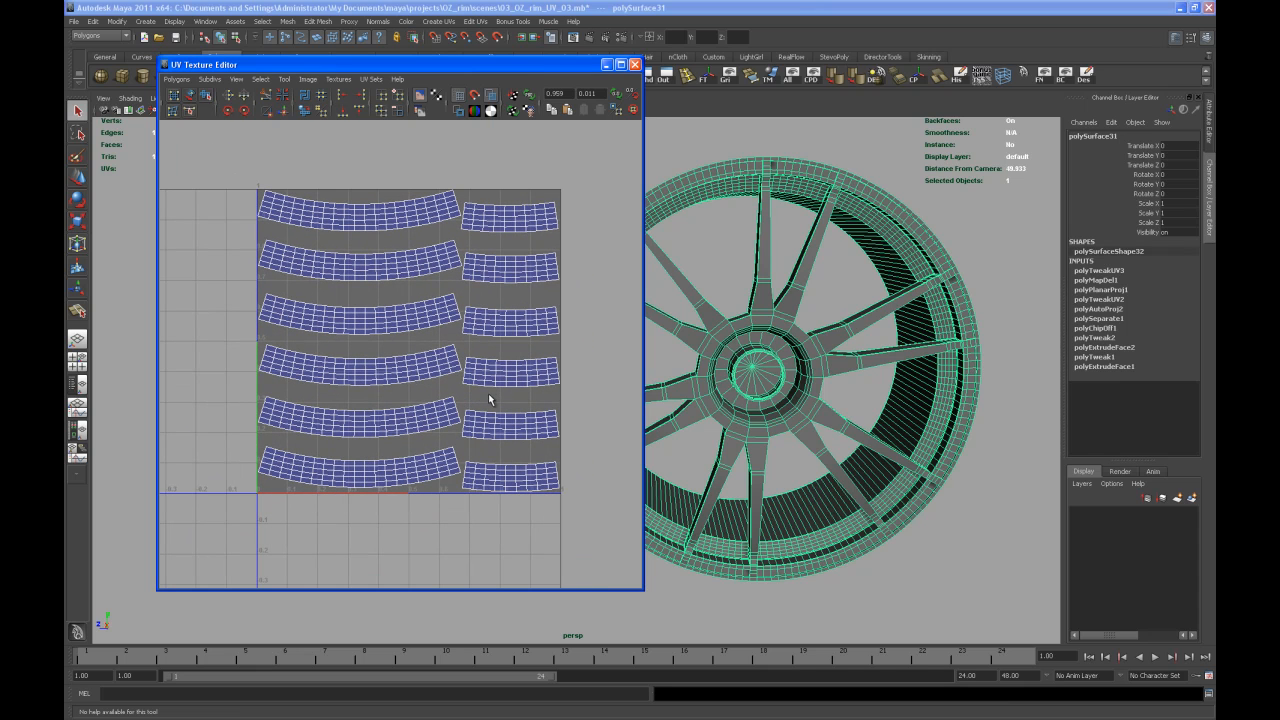
mouse_move(510, 397)
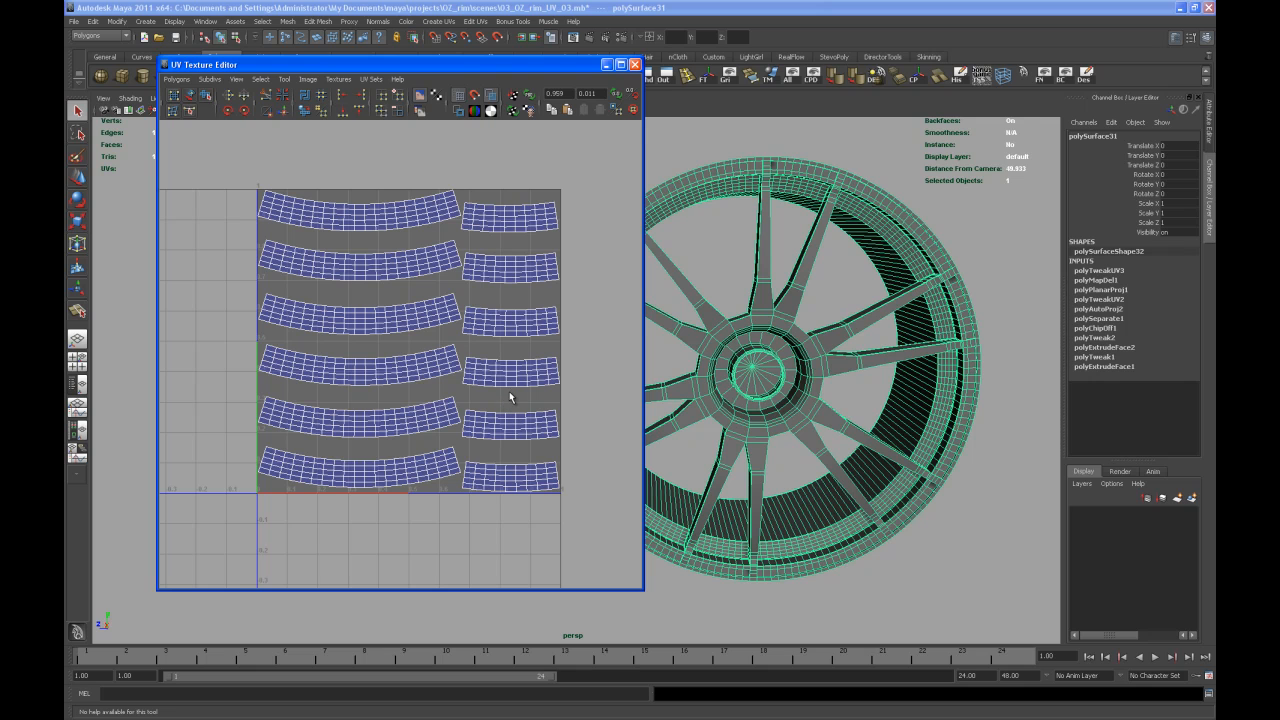
mouse_move(510, 402)
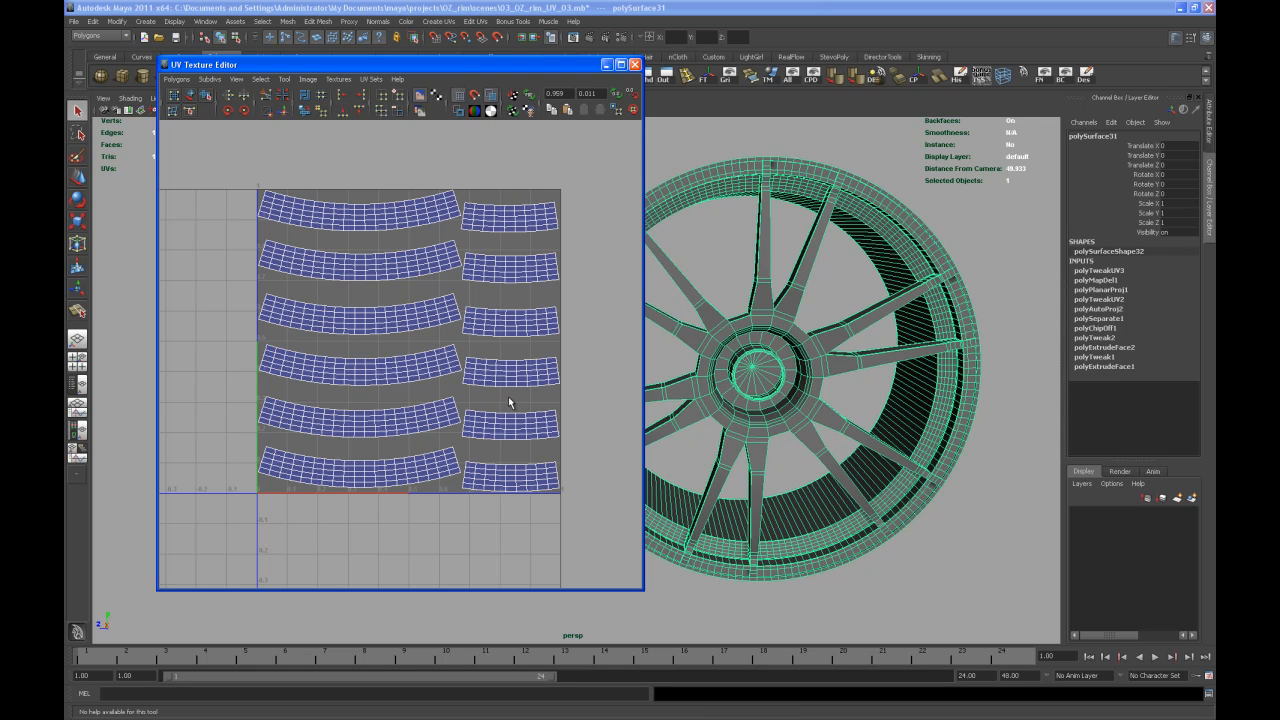